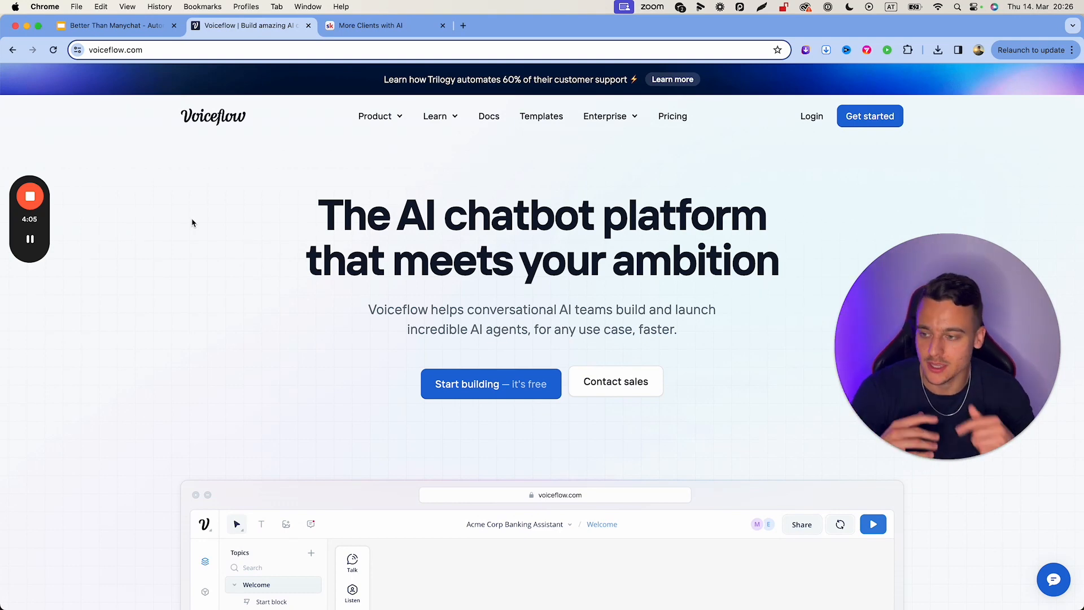
# Log in from voiceflow.com to reach the Voiceflow creator workspace.
pyautogui.click(670, 115)
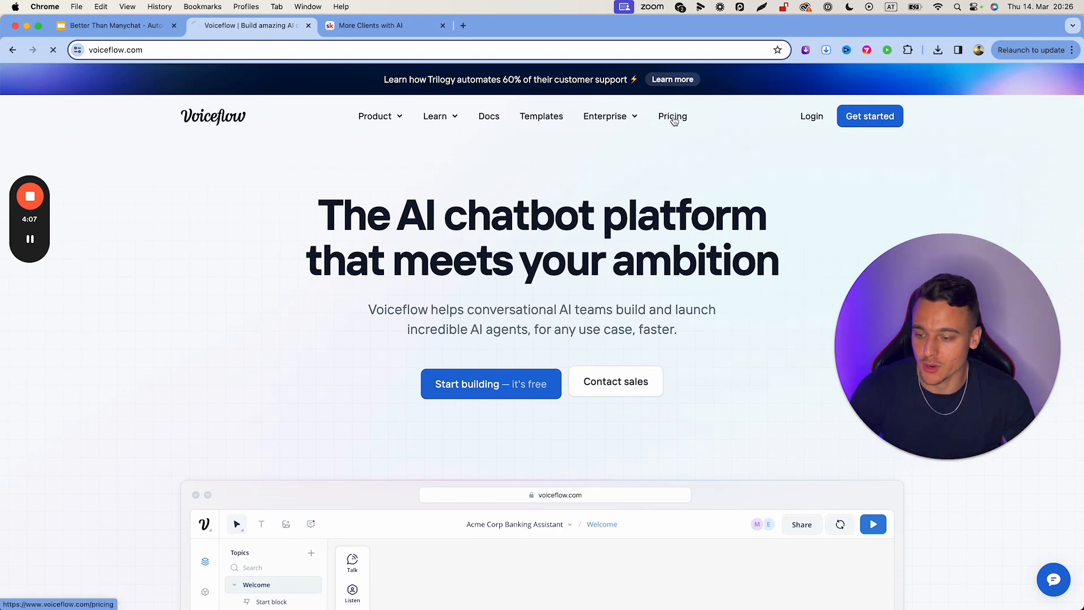
pyautogui.click(671, 115)
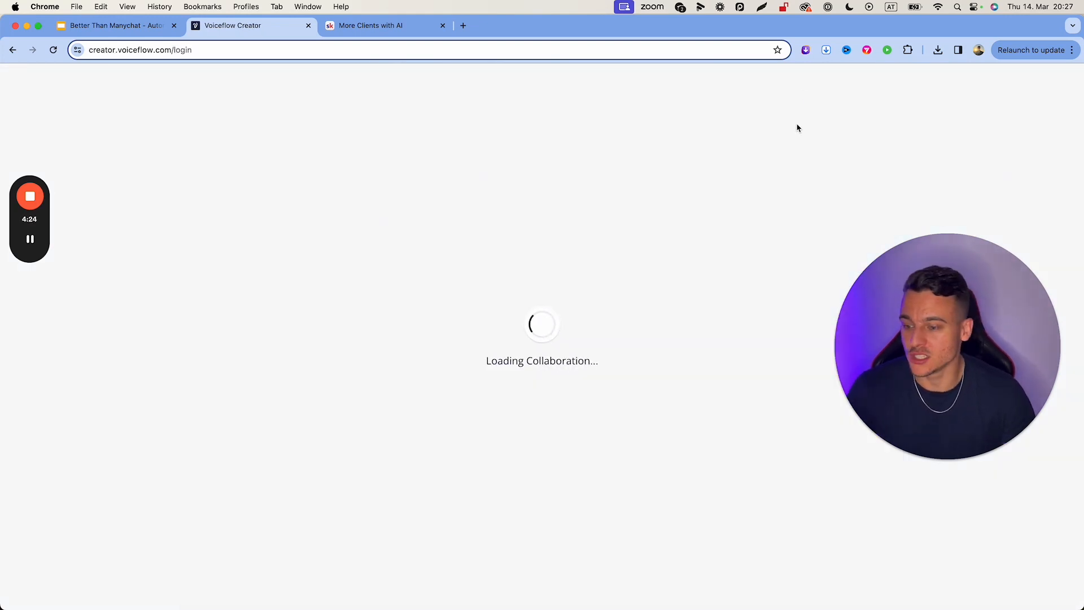
pyautogui.click(370, 26)
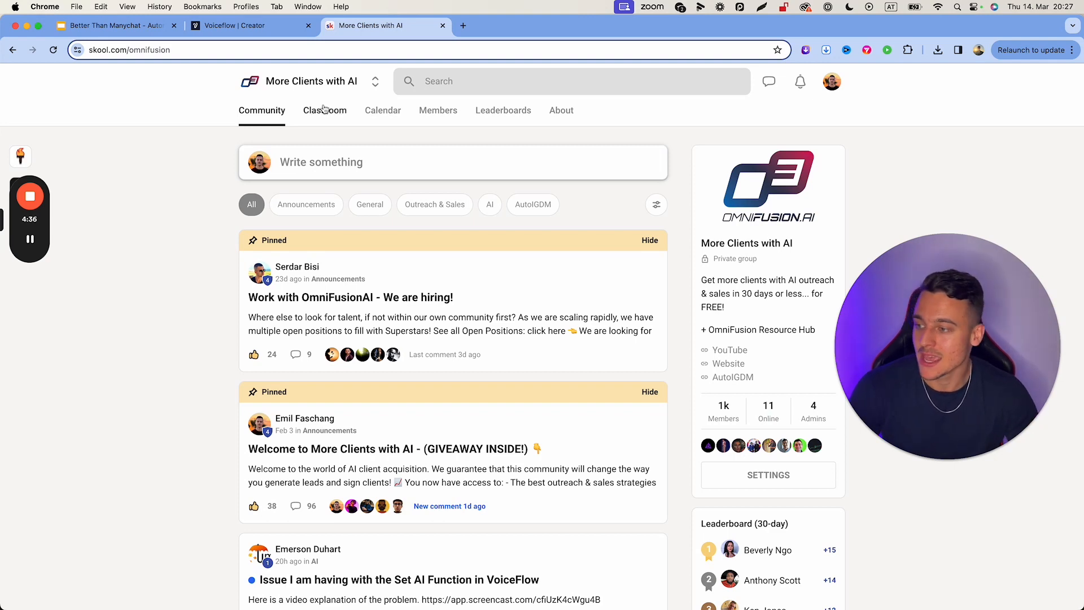
# From the Classroom library, open the appointment-booking Instagram chatbot lesson and reach its template downloads.
pyautogui.click(324, 109)
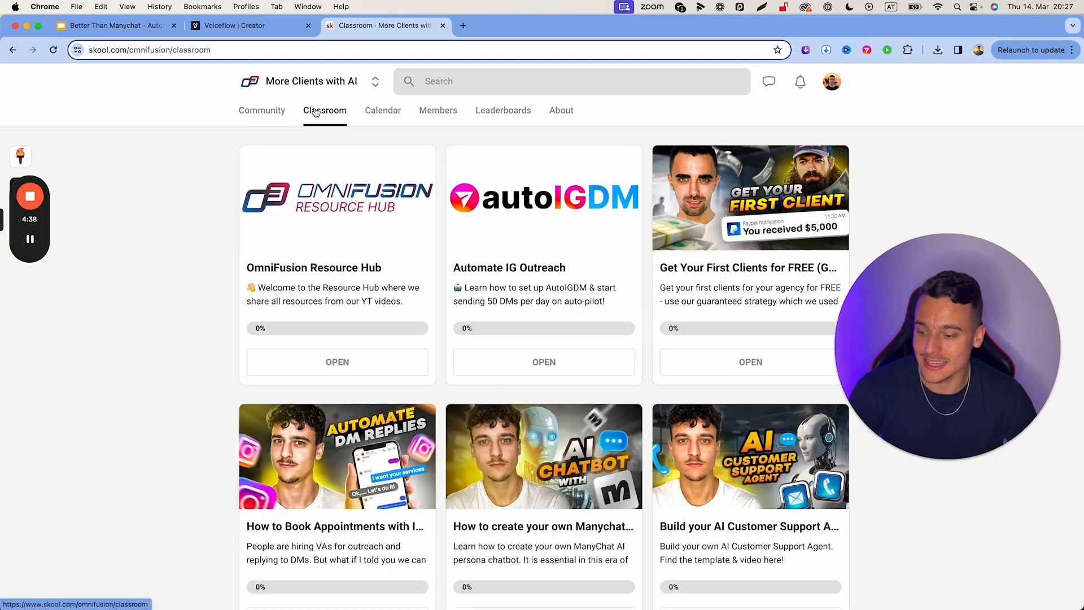
pyautogui.scroll(-3)
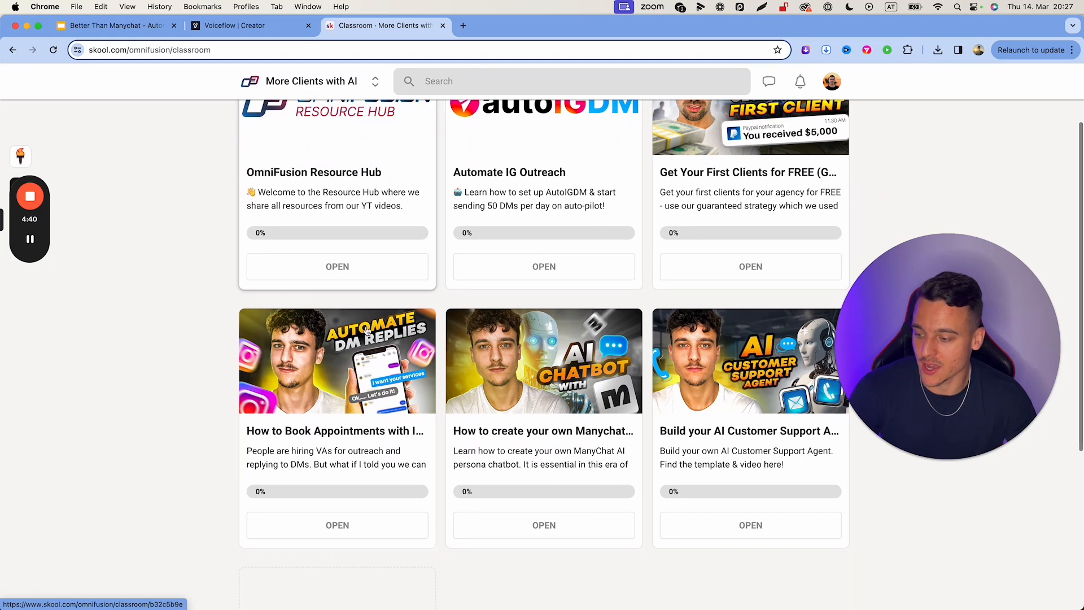
pyautogui.click(337, 360)
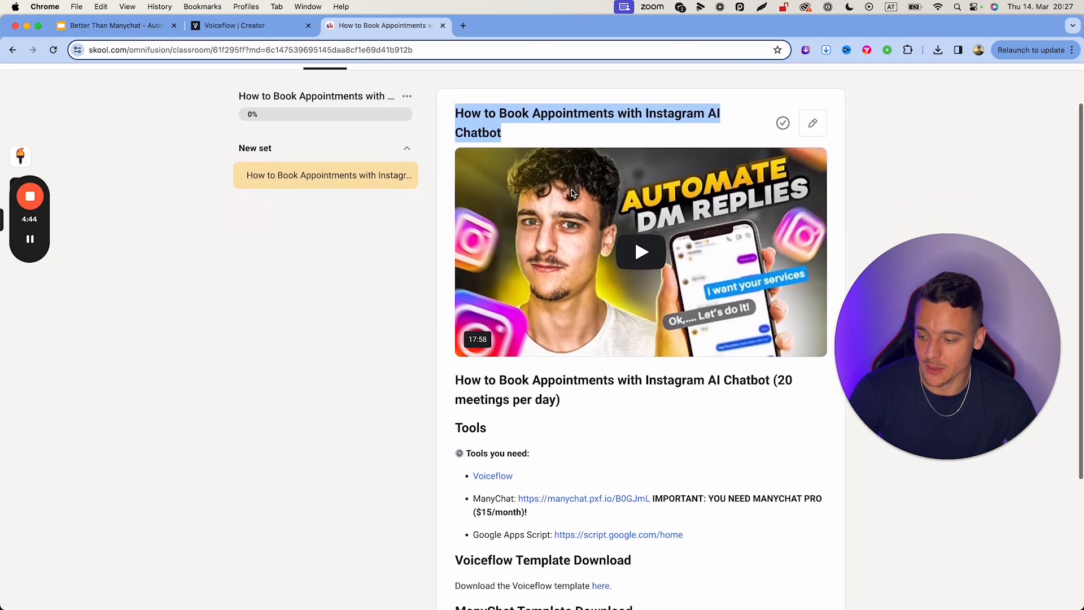
pyautogui.scroll(-3)
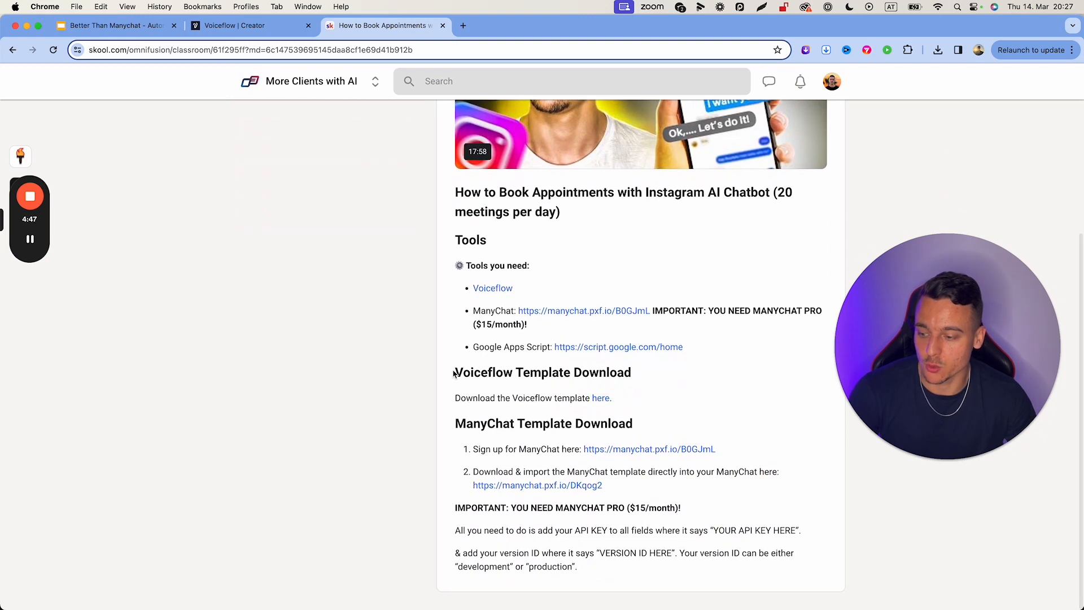
pyautogui.moveTo(455, 371); pyautogui.dragTo(610, 397)
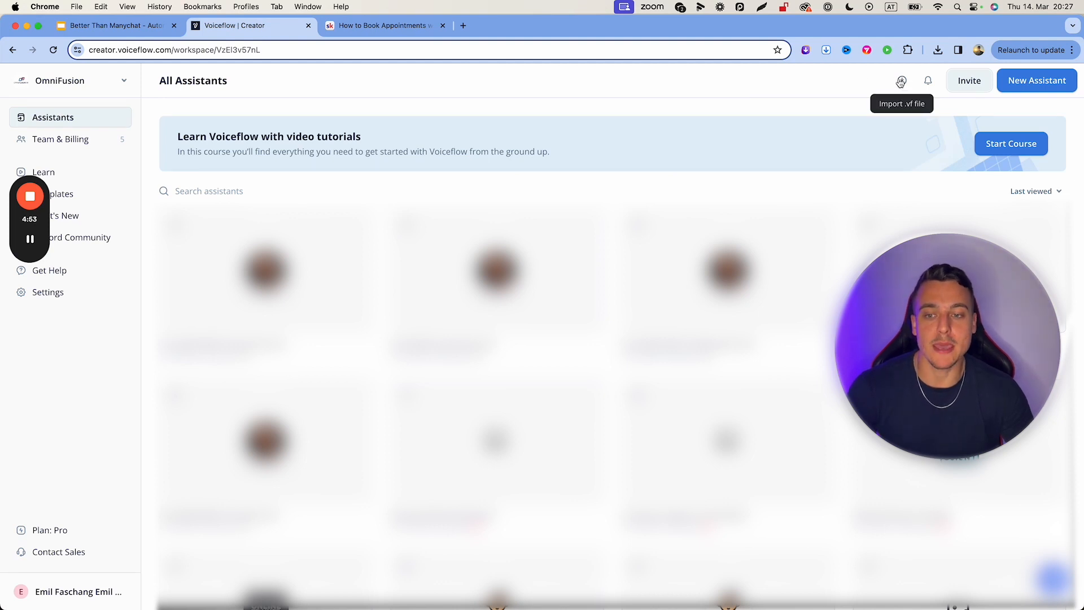
pyautogui.moveTo(653, 202)
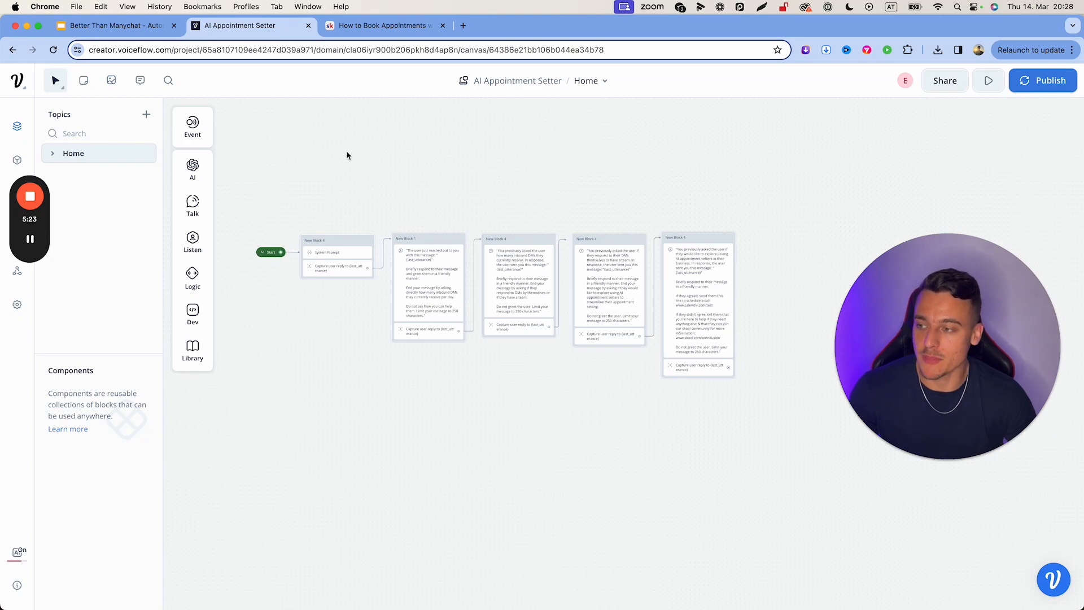
# In the Skool lesson, review the ManyChat Pro requirement and follow the ManyChat template import link.
pyautogui.click(380, 26)
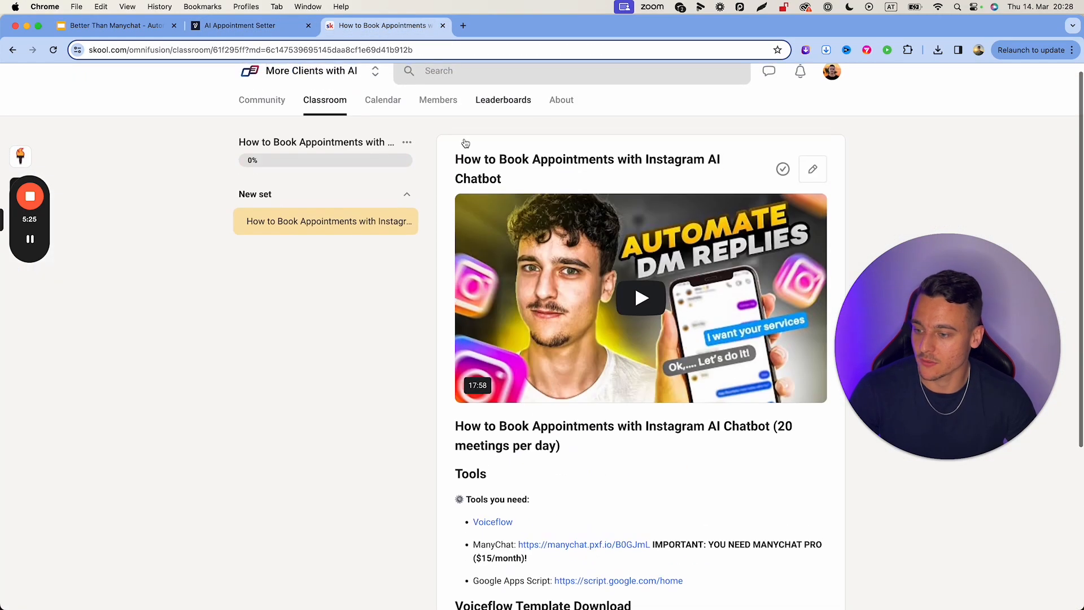
pyautogui.moveTo(608, 309)
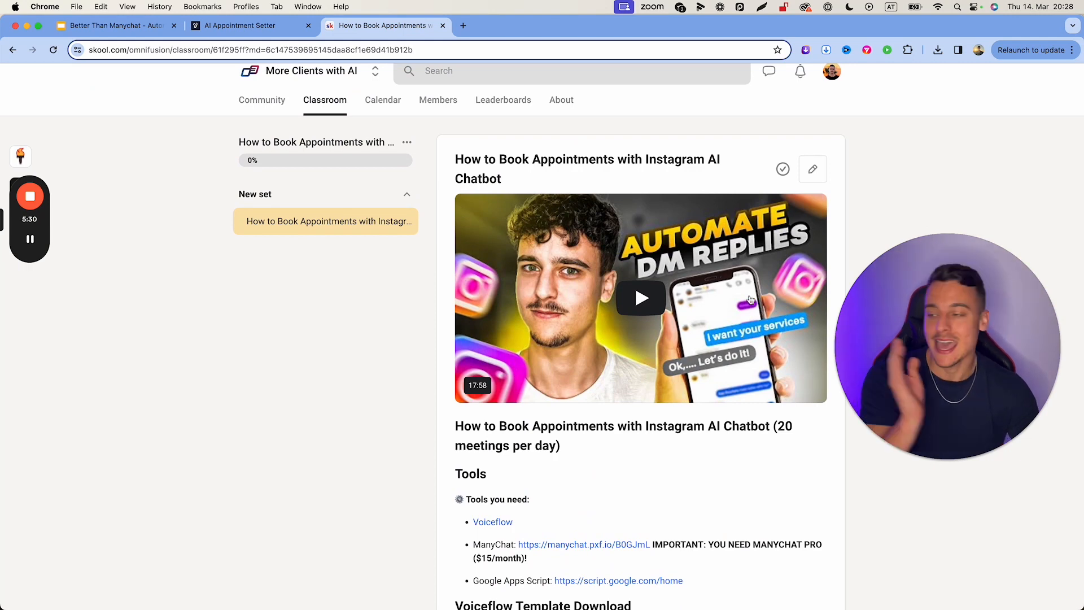
pyautogui.click(241, 26)
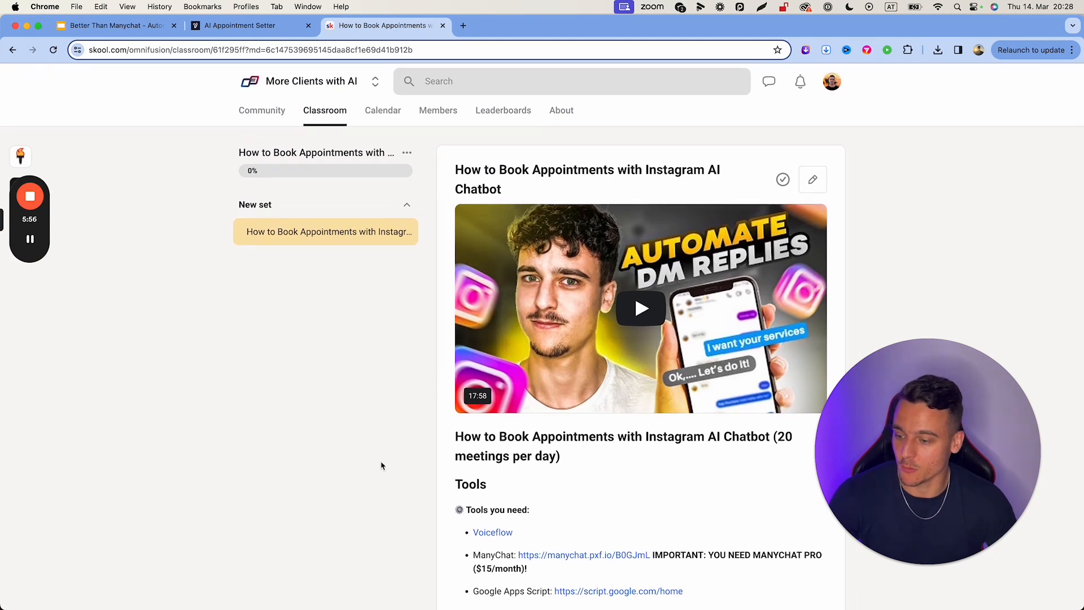
pyautogui.scroll(-3)
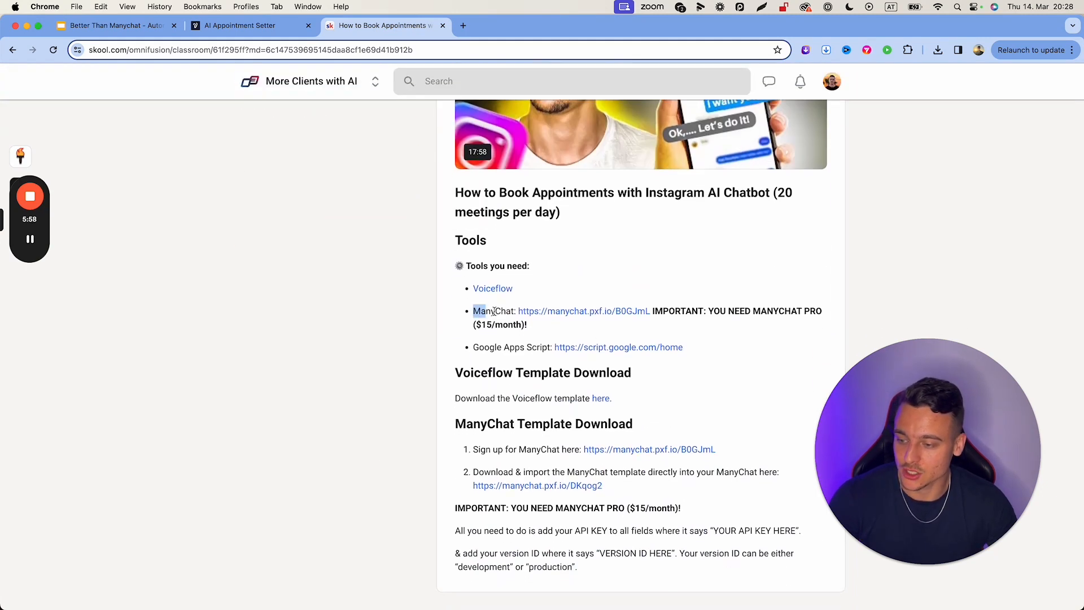
pyautogui.moveTo(484, 311); pyautogui.dragTo(527, 325)
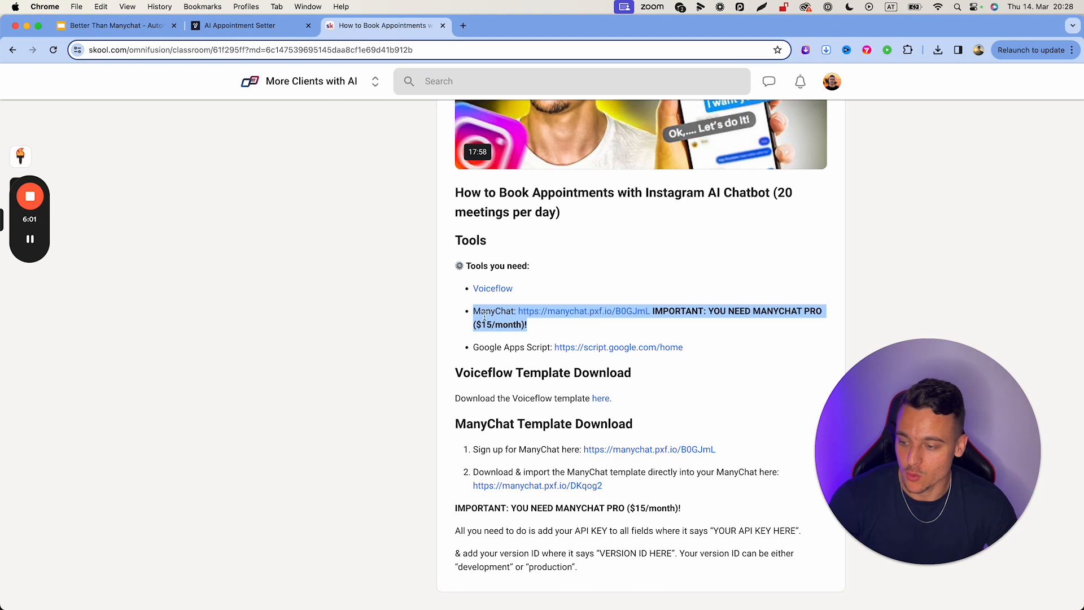
pyautogui.click(738, 331)
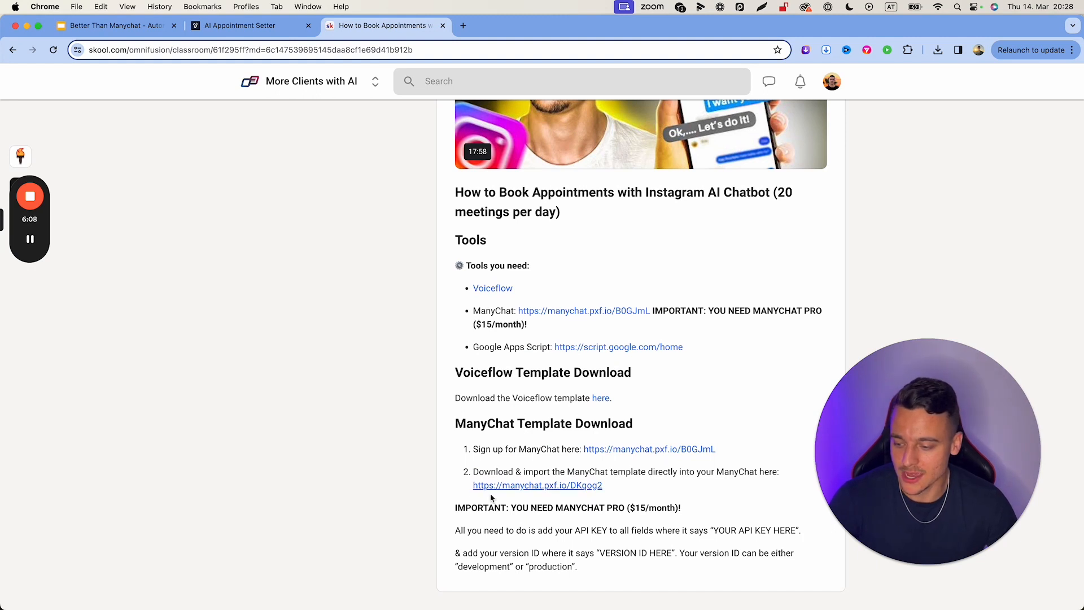
pyautogui.moveTo(474, 472); pyautogui.dragTo(602, 484)
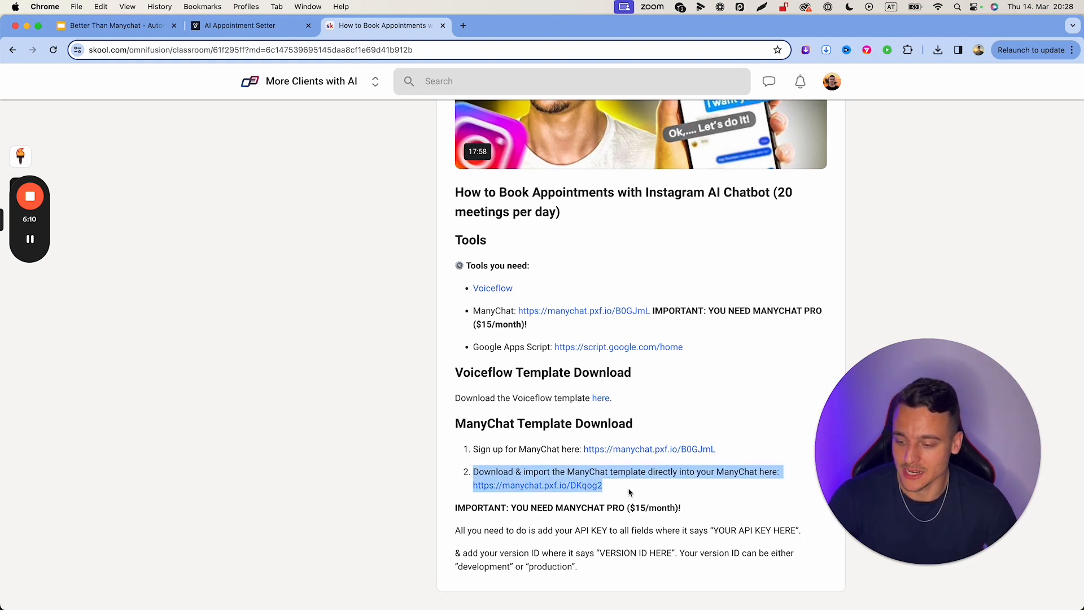
pyautogui.click(537, 485)
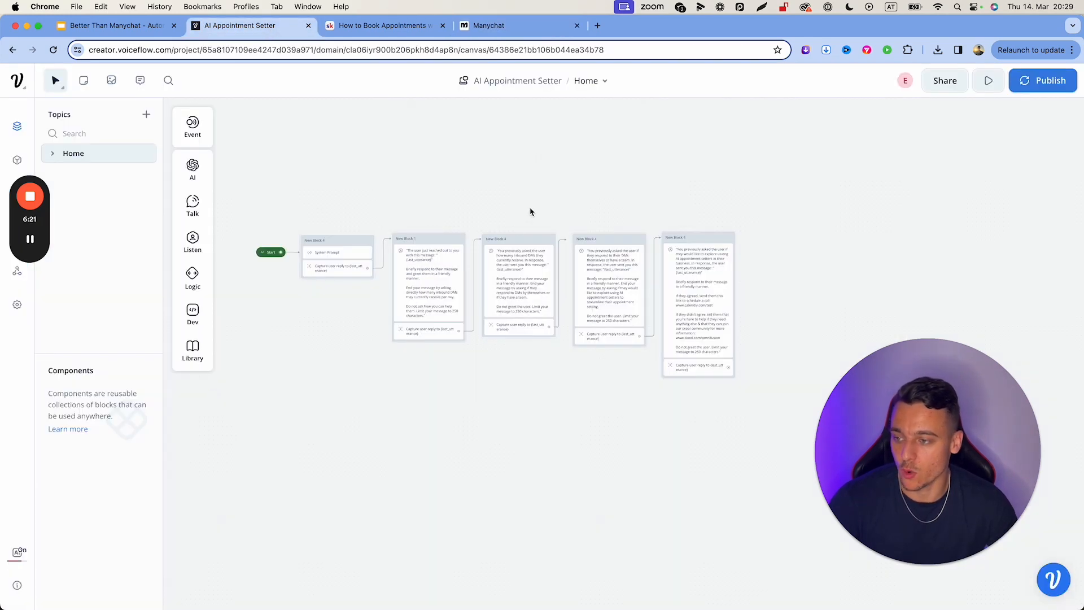
# Run a prototype test conversation, answering the assistant with '50 dms a day'.
pyautogui.click(489, 26)
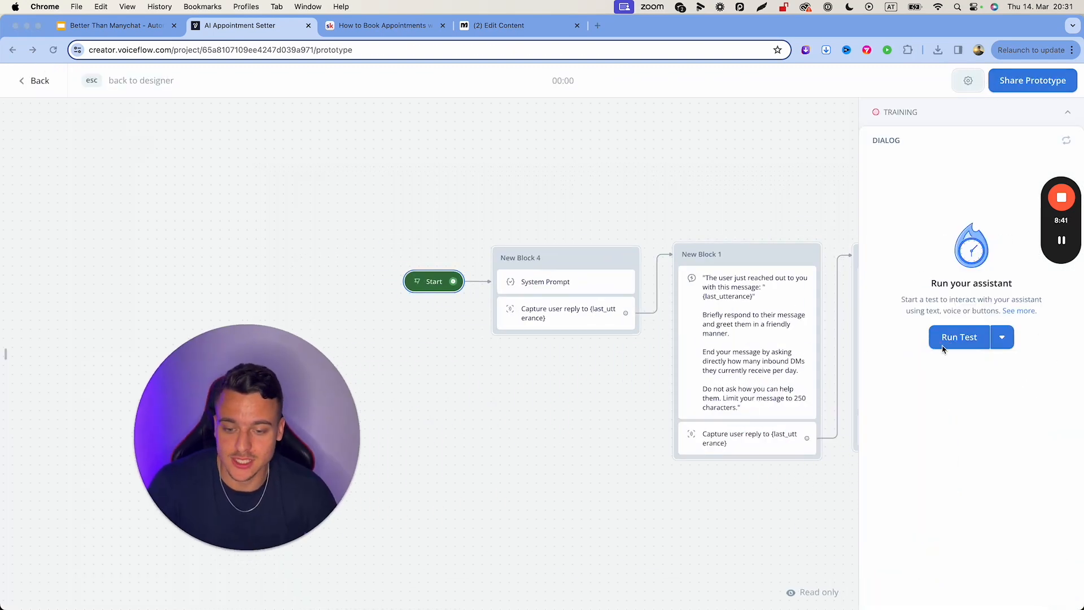
pyautogui.click(958, 336)
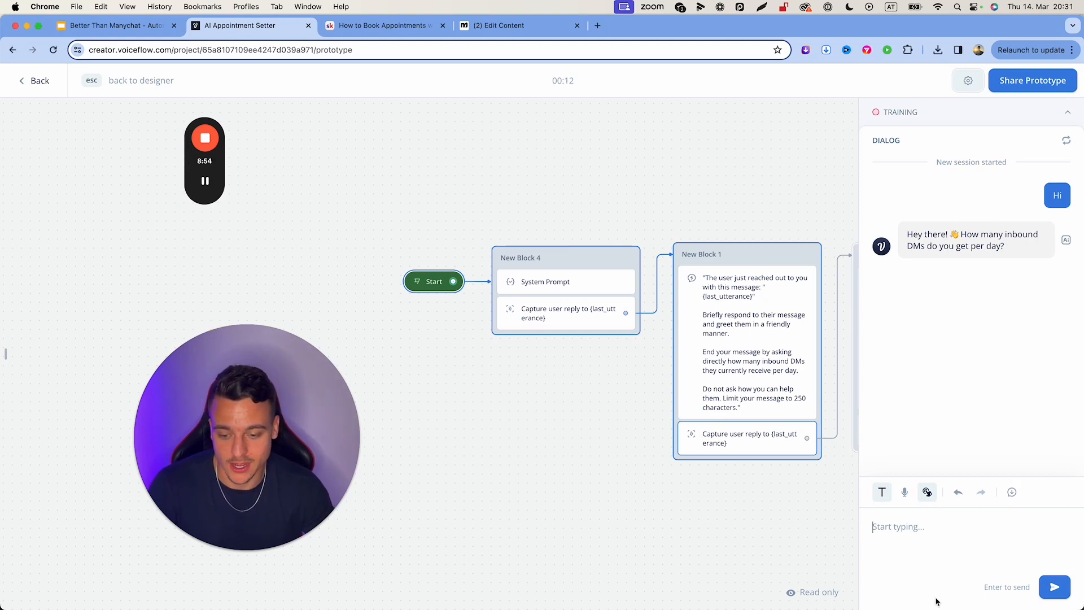
pyautogui.write('50 dms a day')
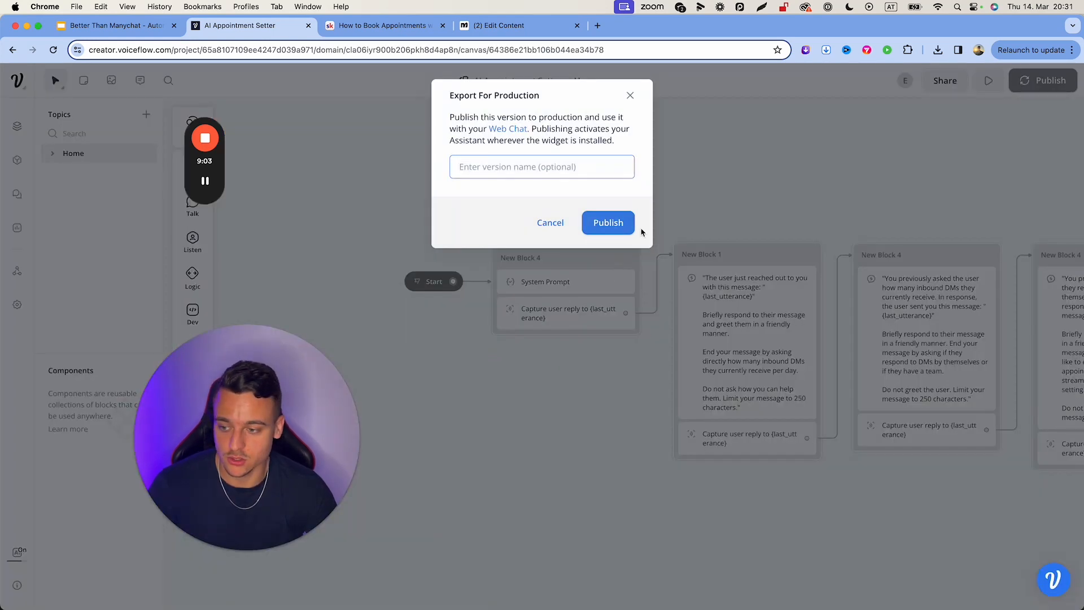
# Publish the assistant to production and copy its primary API key from Integrations.
pyautogui.click(550, 222)
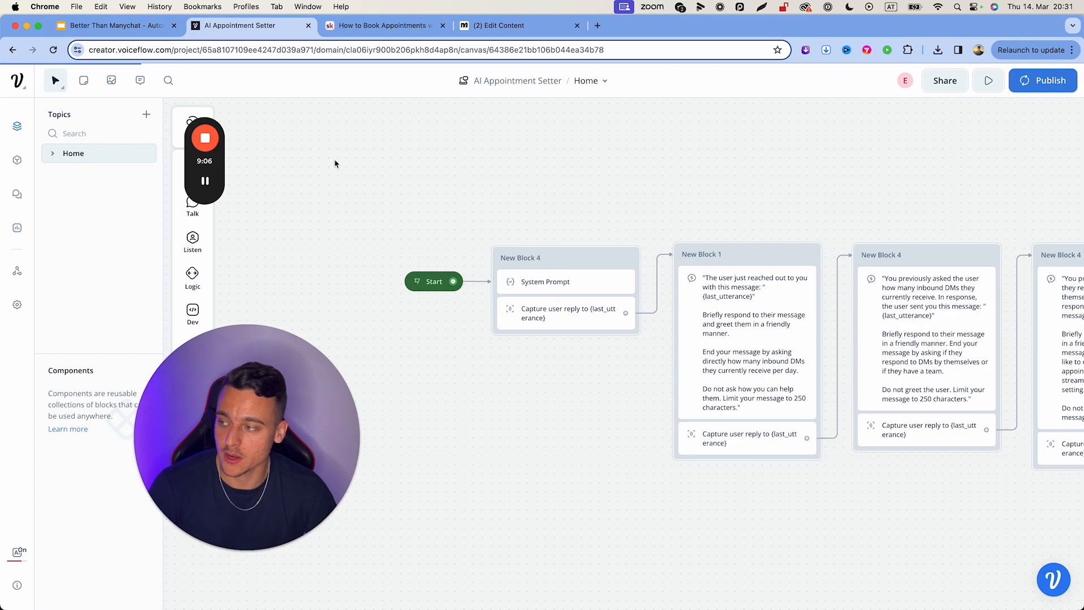
pyautogui.click(1043, 81)
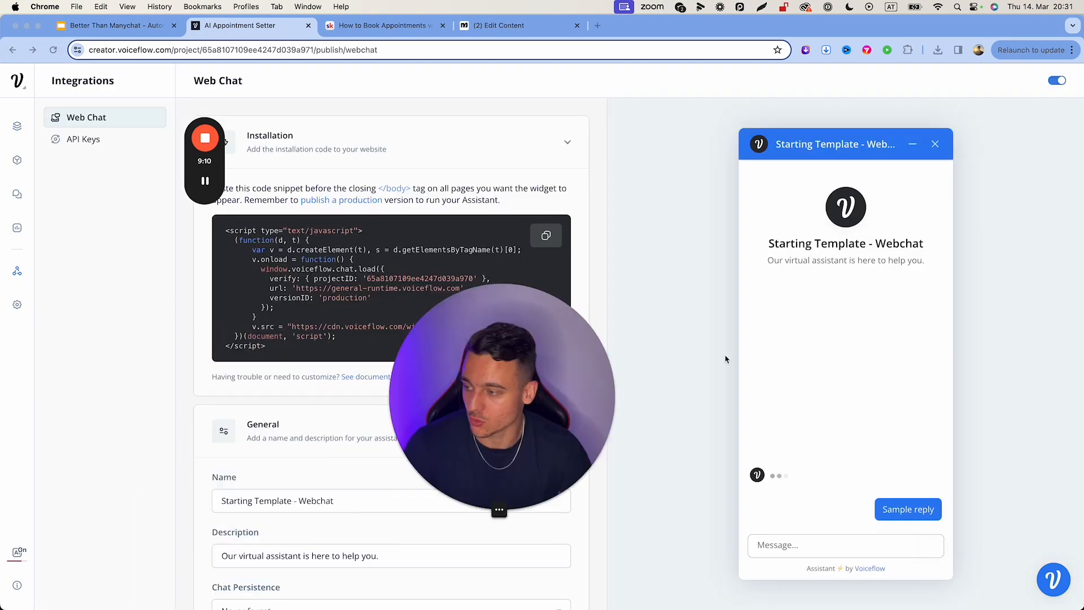
pyautogui.click(82, 139)
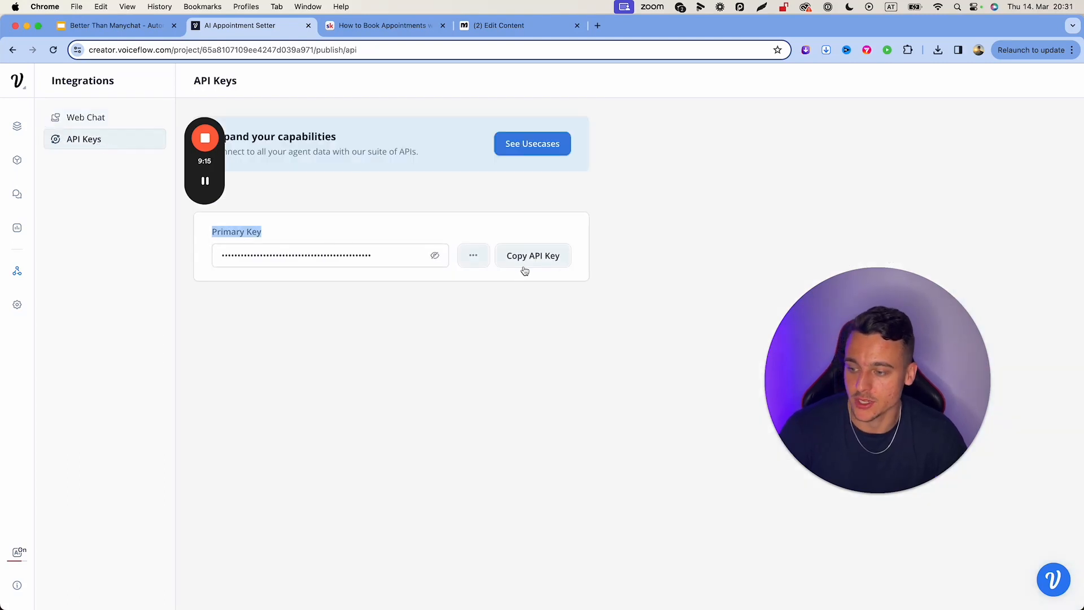
pyautogui.click(501, 26)
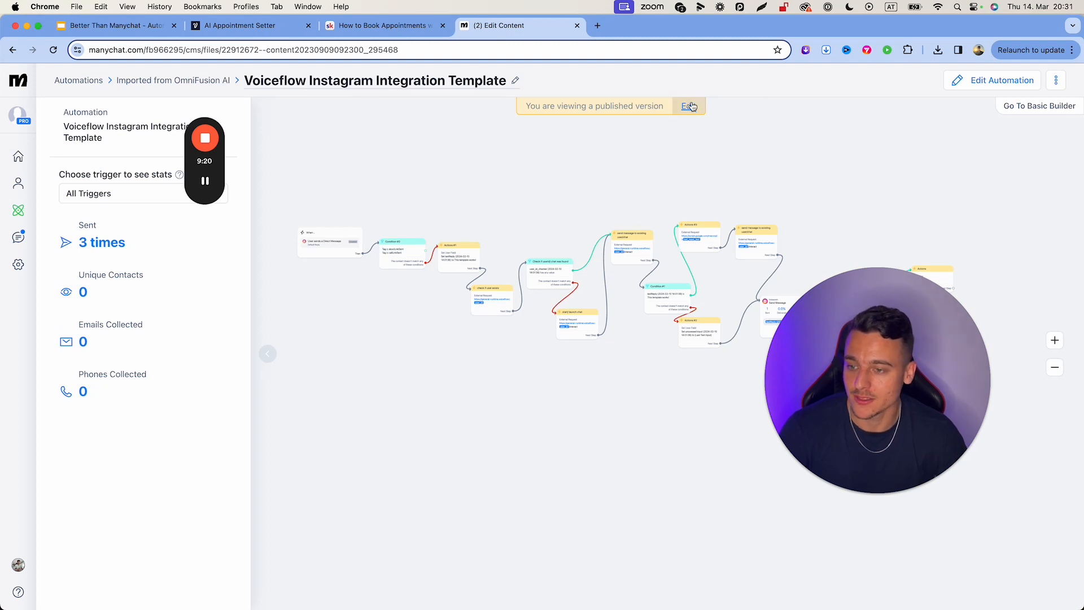
# Switch the published Voiceflow Instagram Integration Template into editing mode.
pyautogui.click(687, 106)
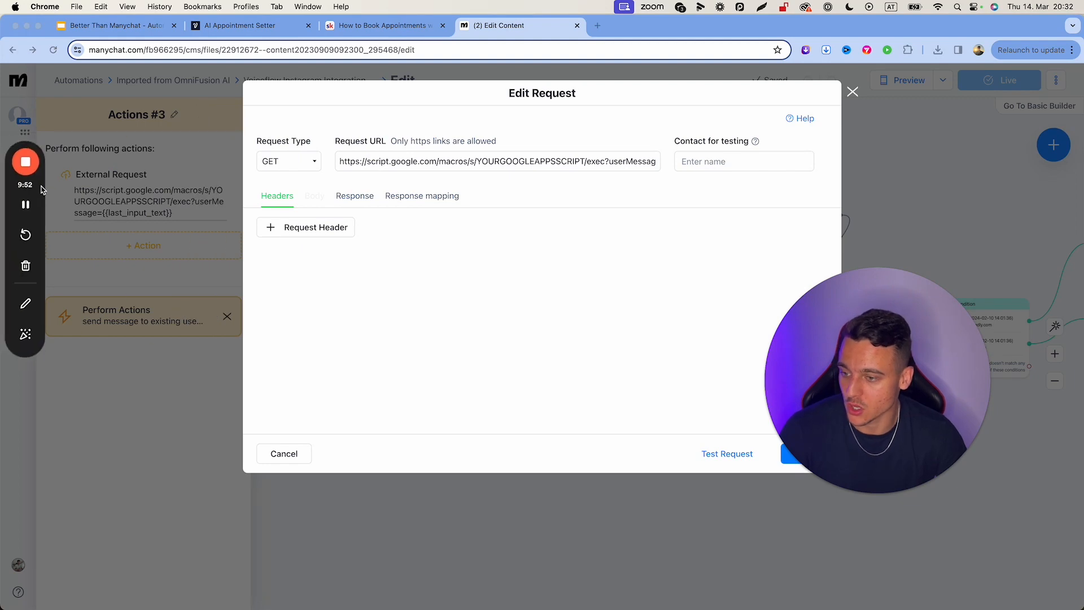
pyautogui.click(381, 26)
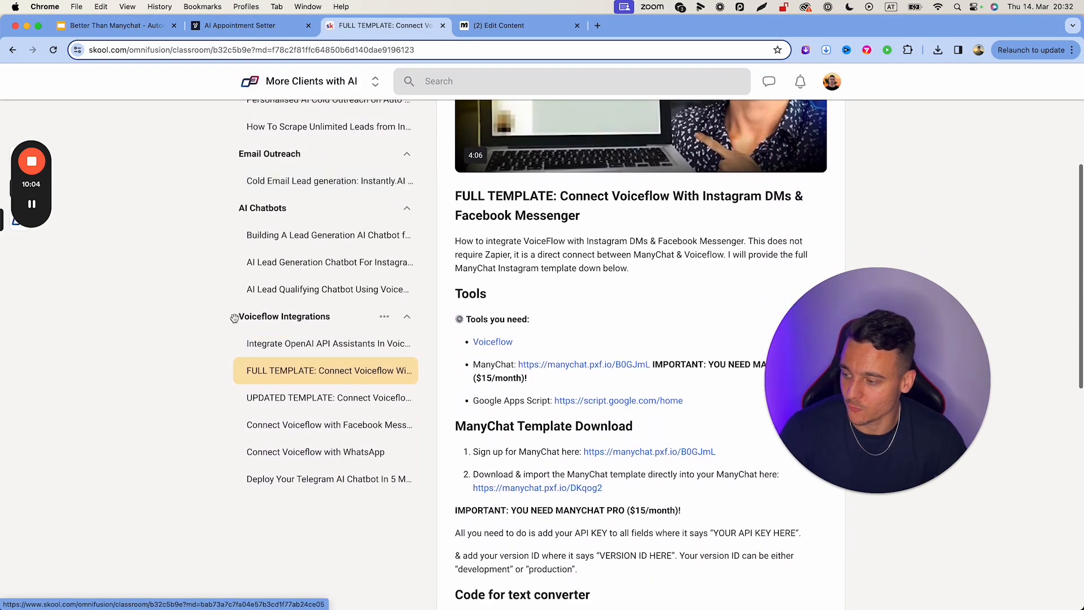
pyautogui.click(329, 398)
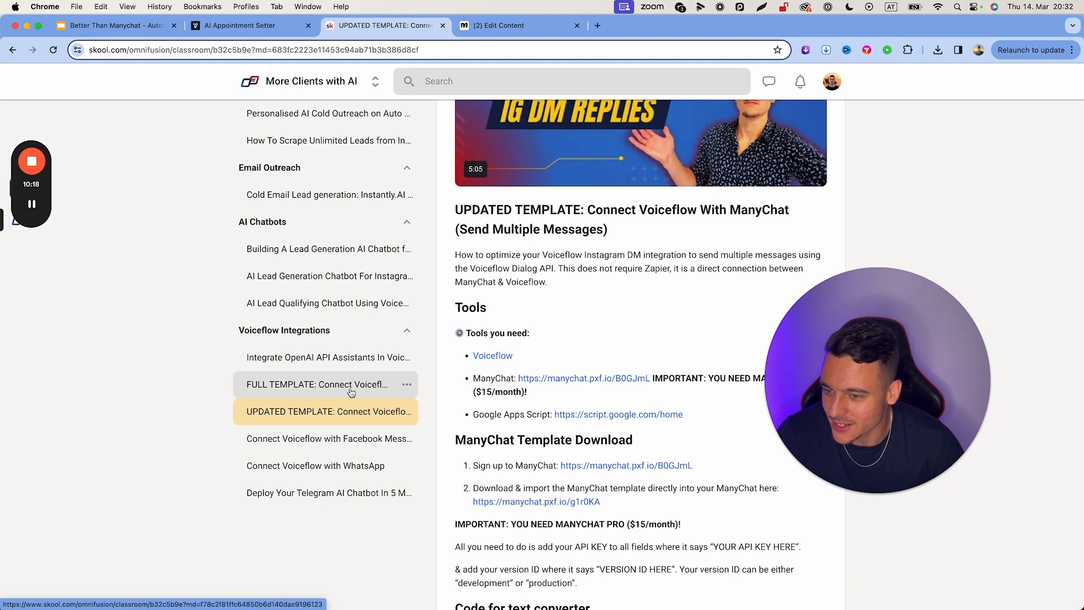
pyautogui.click(316, 384)
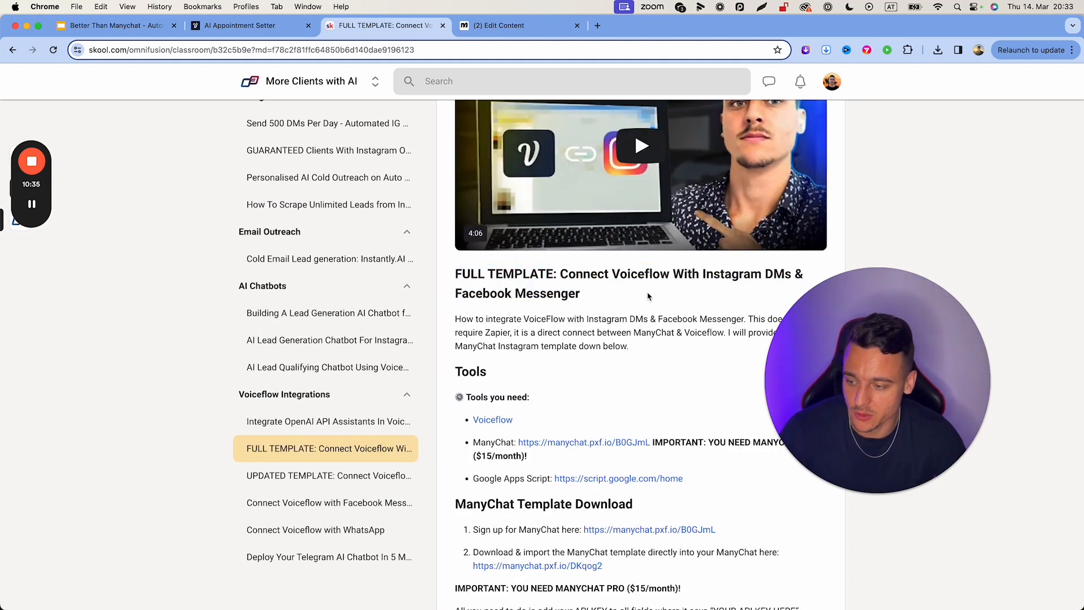
pyautogui.scroll(-3)
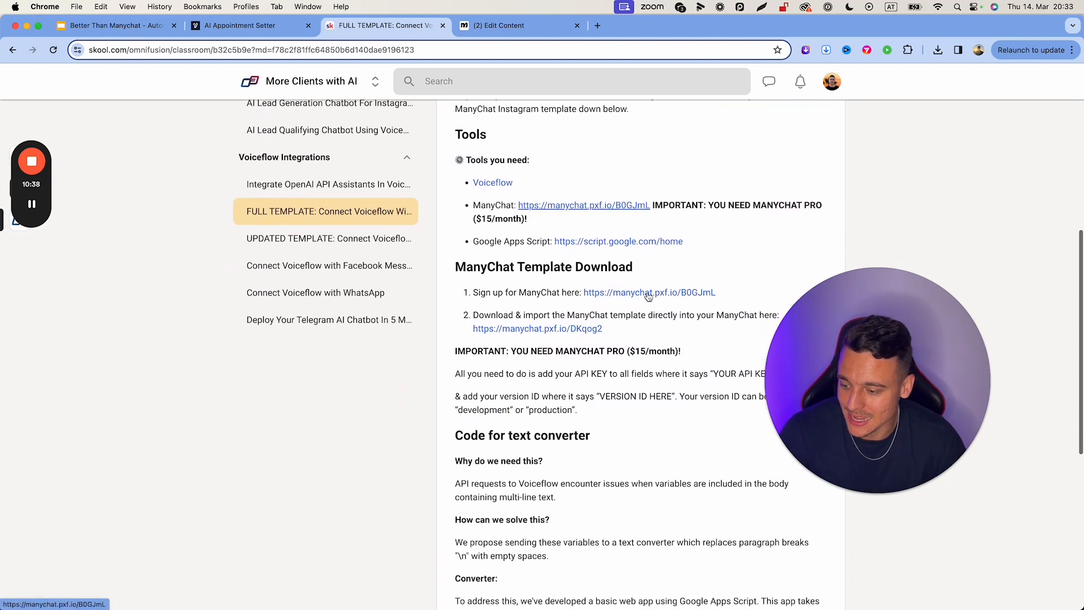
pyautogui.scroll(-3)
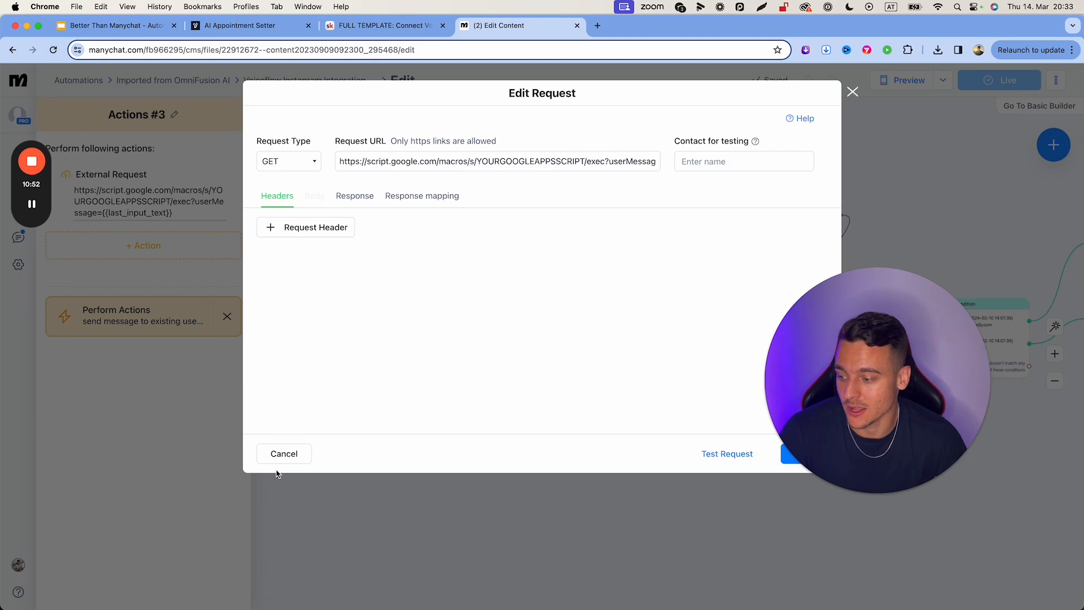
# Cancel out of the Edit Request dialog without changes.
pyautogui.click(283, 454)
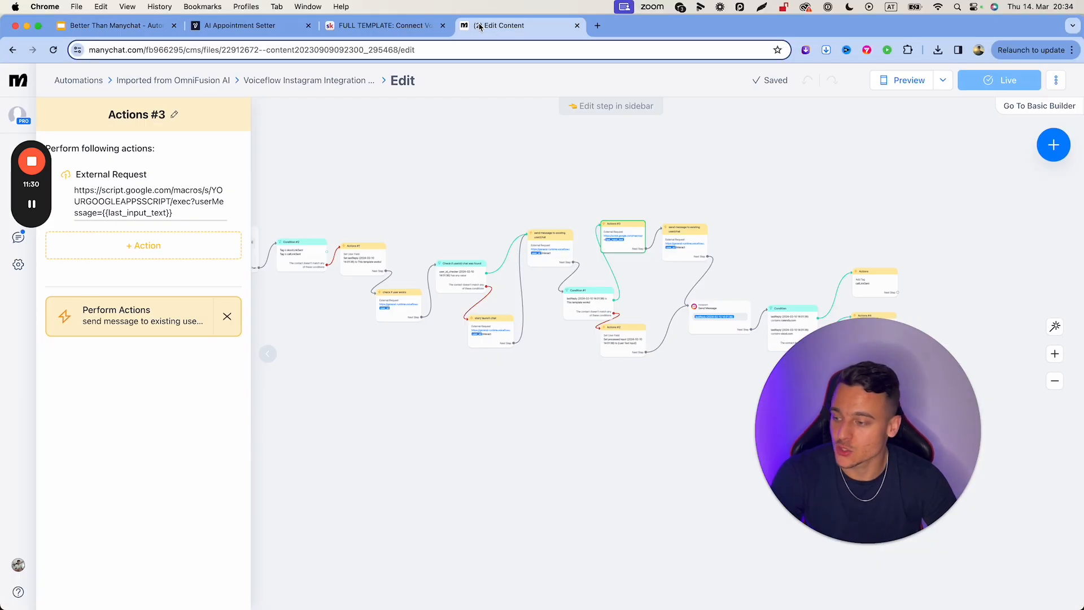
pyautogui.moveTo(582, 420)
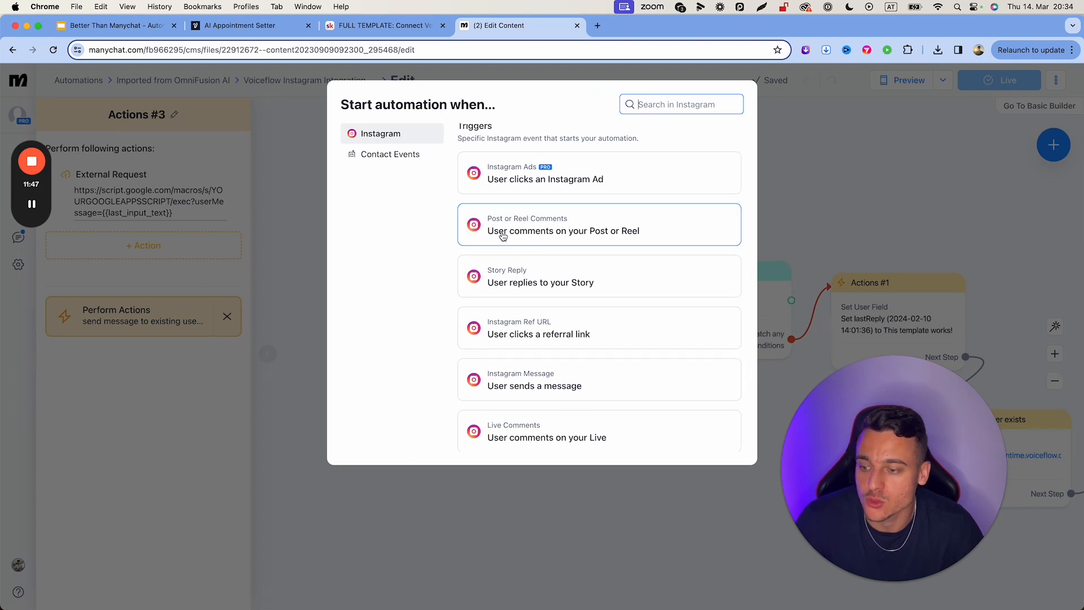
pyautogui.moveTo(498, 294)
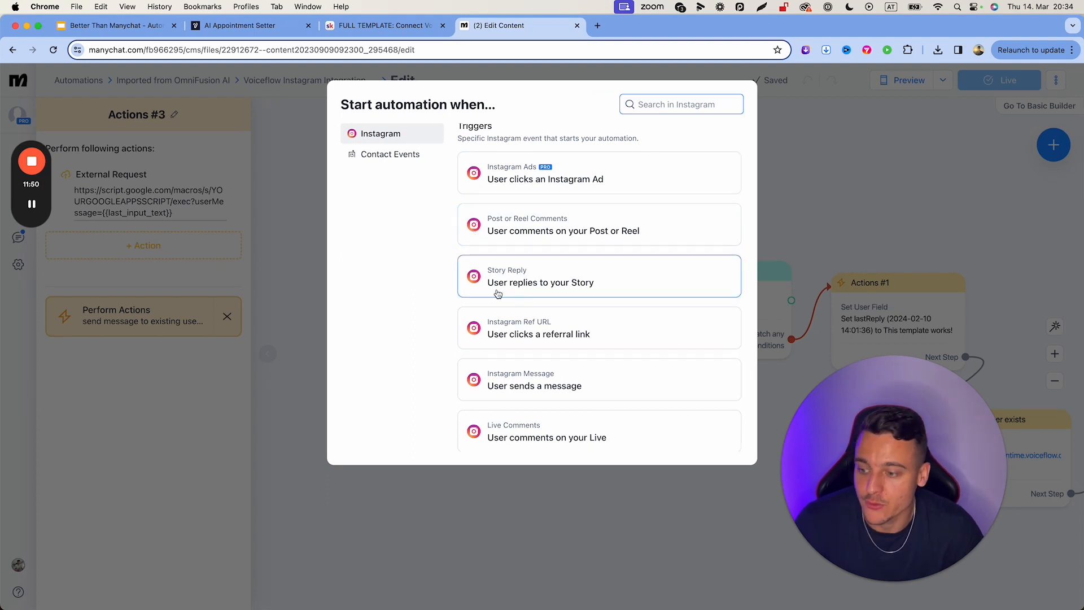
pyautogui.moveTo(532, 384)
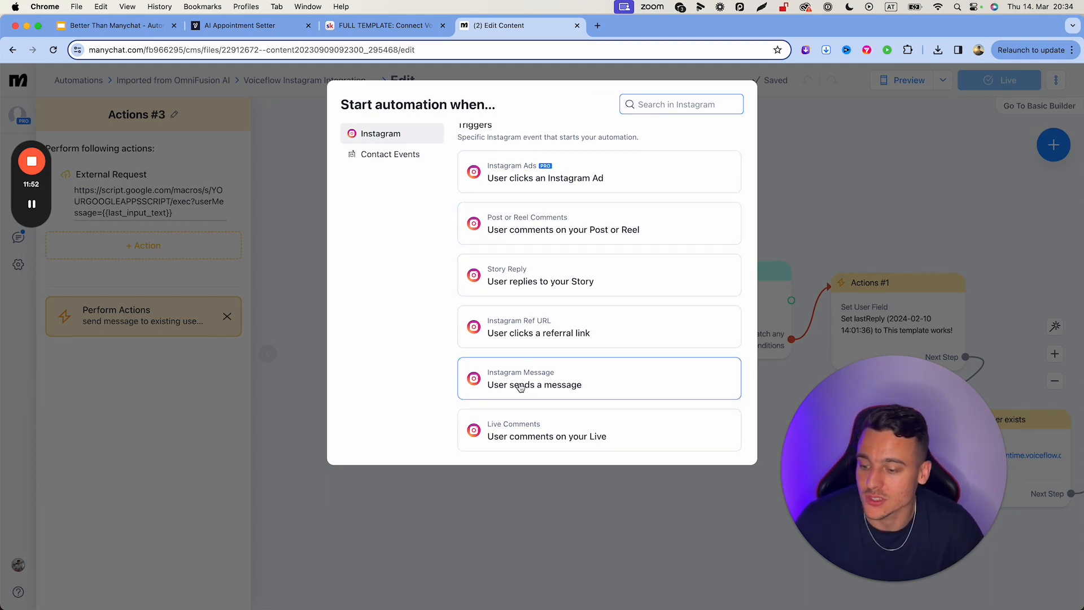
pyautogui.moveTo(491, 440)
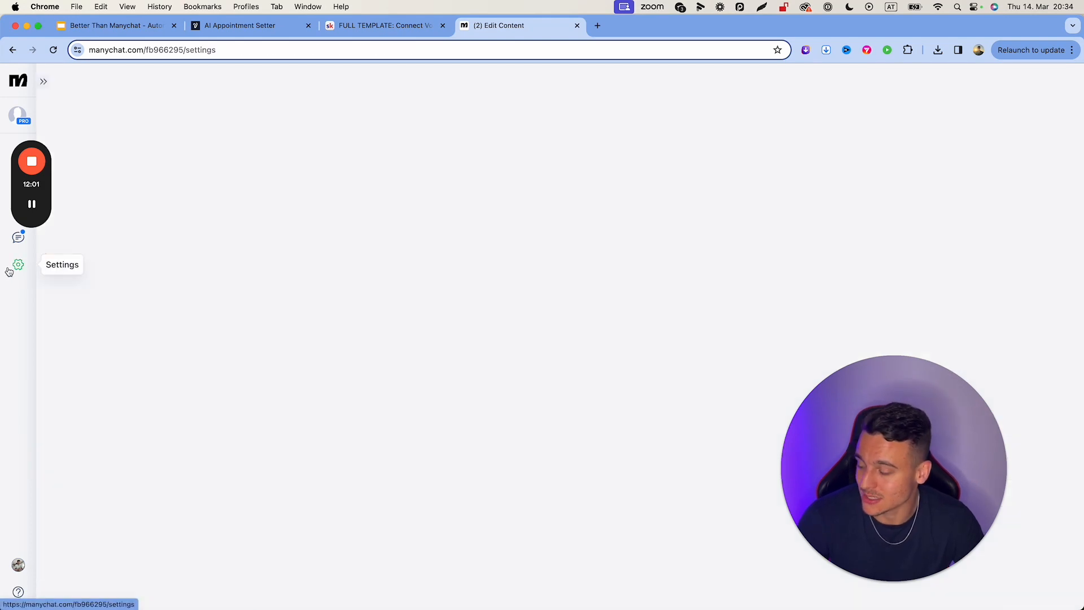
# Pick the Voiceflow Instagram Integration Template as the Instagram default reply and open its trigger.
pyautogui.click(17, 264)
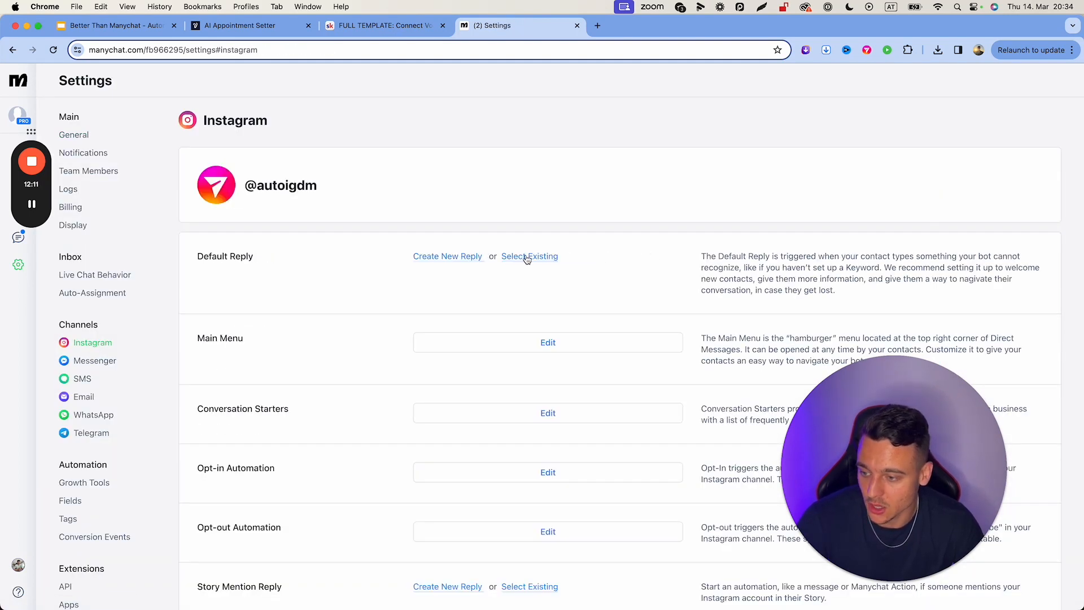
pyautogui.click(528, 256)
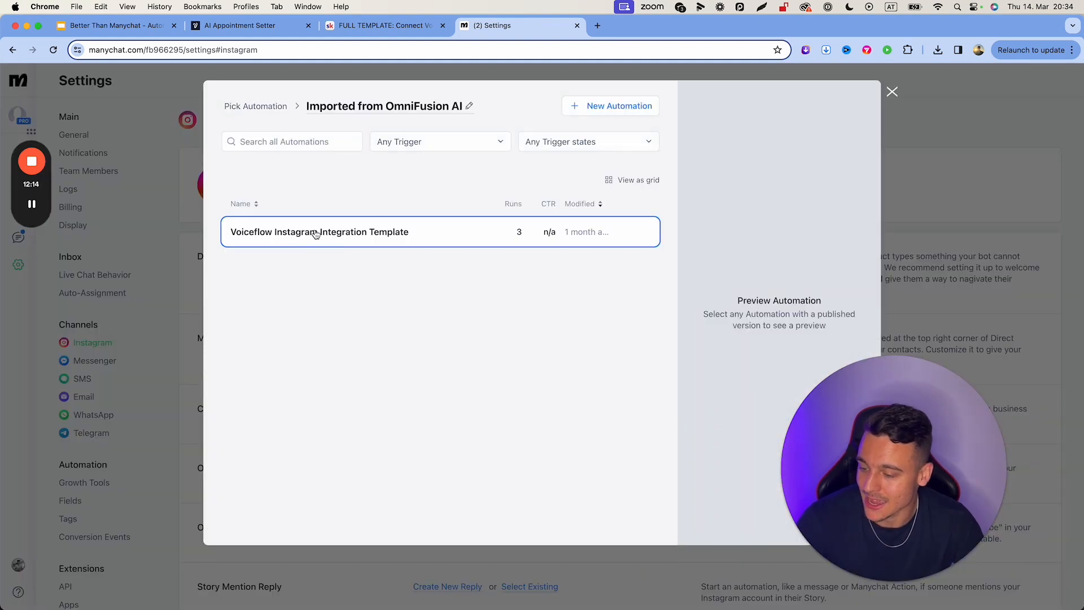
pyautogui.click(320, 231)
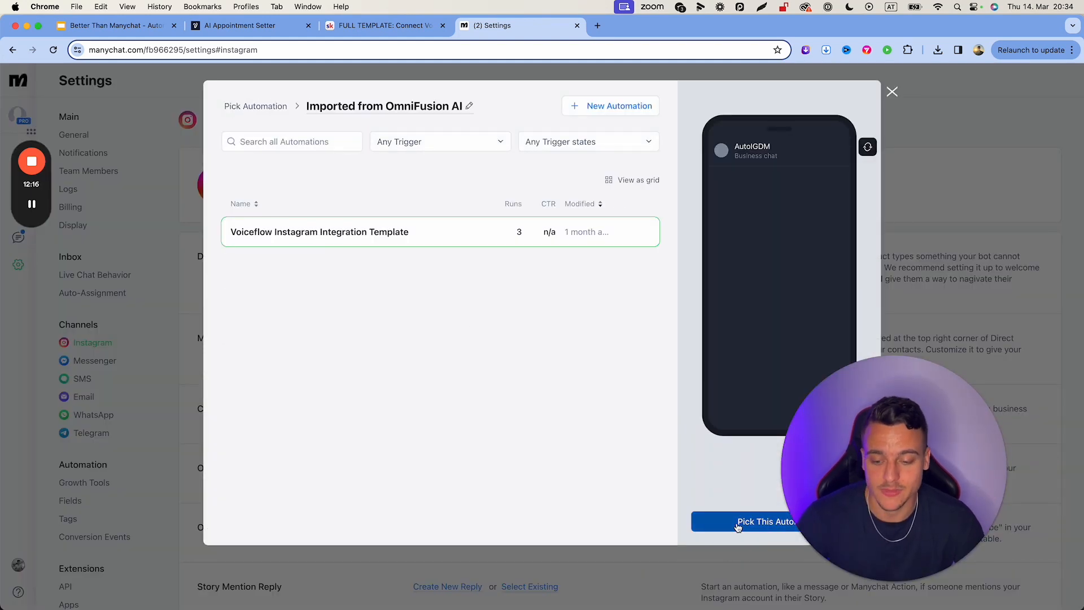
pyautogui.click(746, 521)
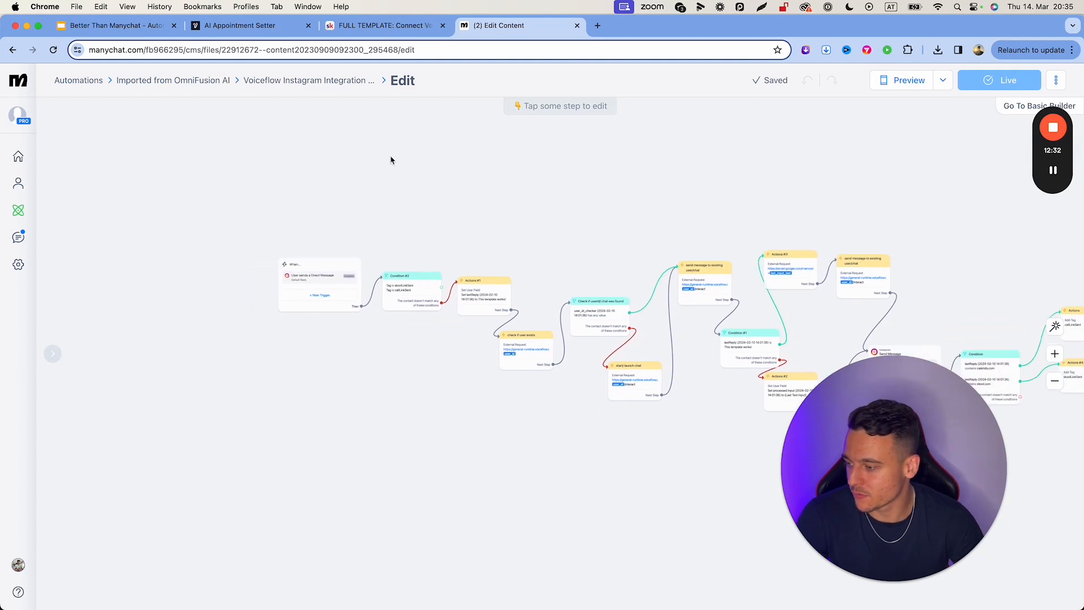
pyautogui.click(318, 283)
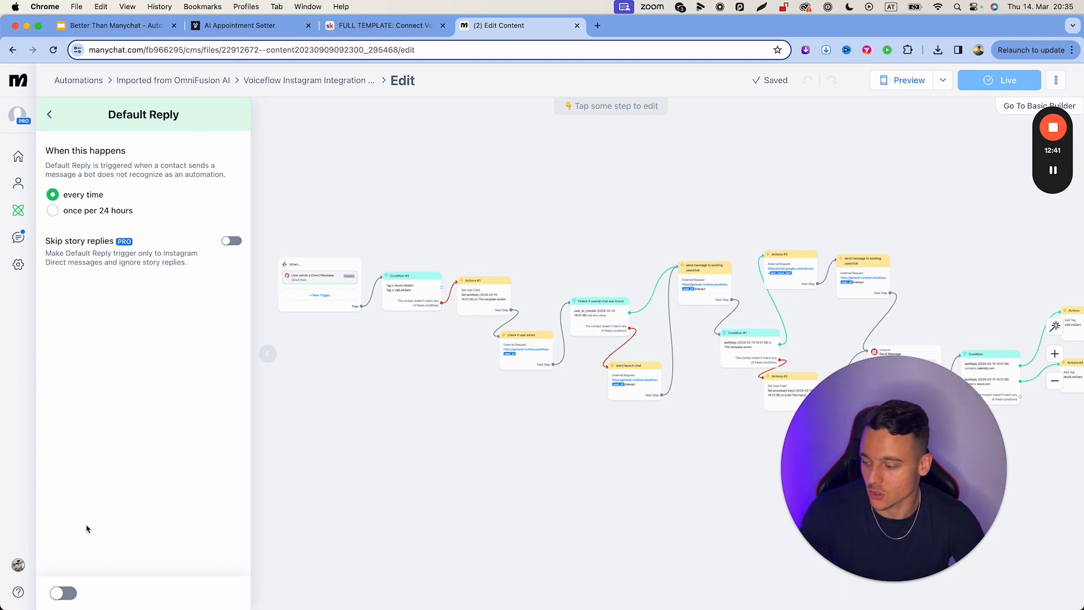
pyautogui.click(62, 593)
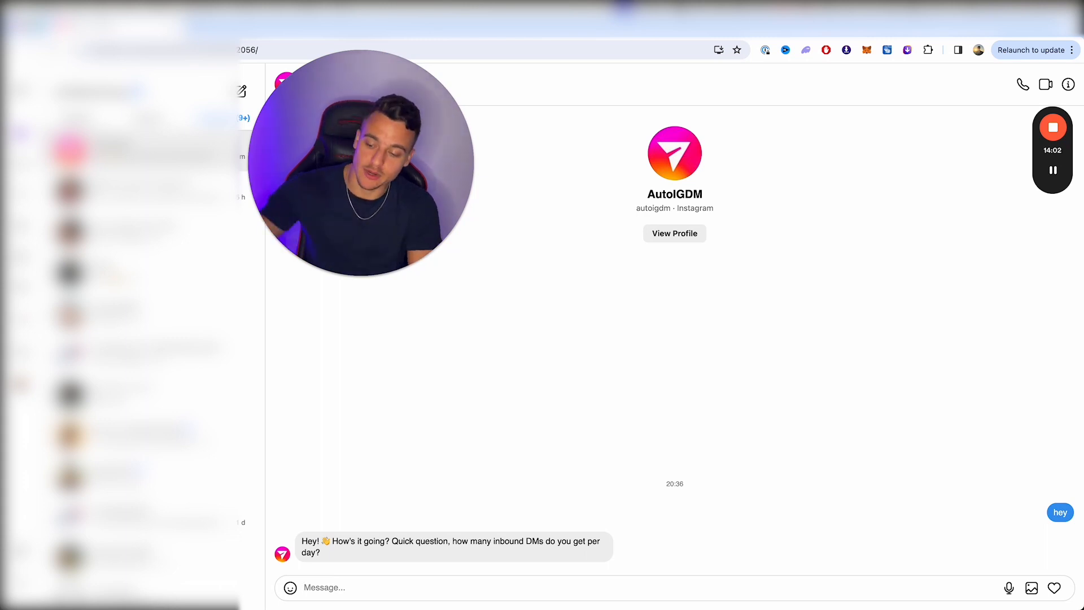
# Reply to the AI setter's DM questions about a hired helper and its appointment-setter pitch.
pyautogui.write('I get')
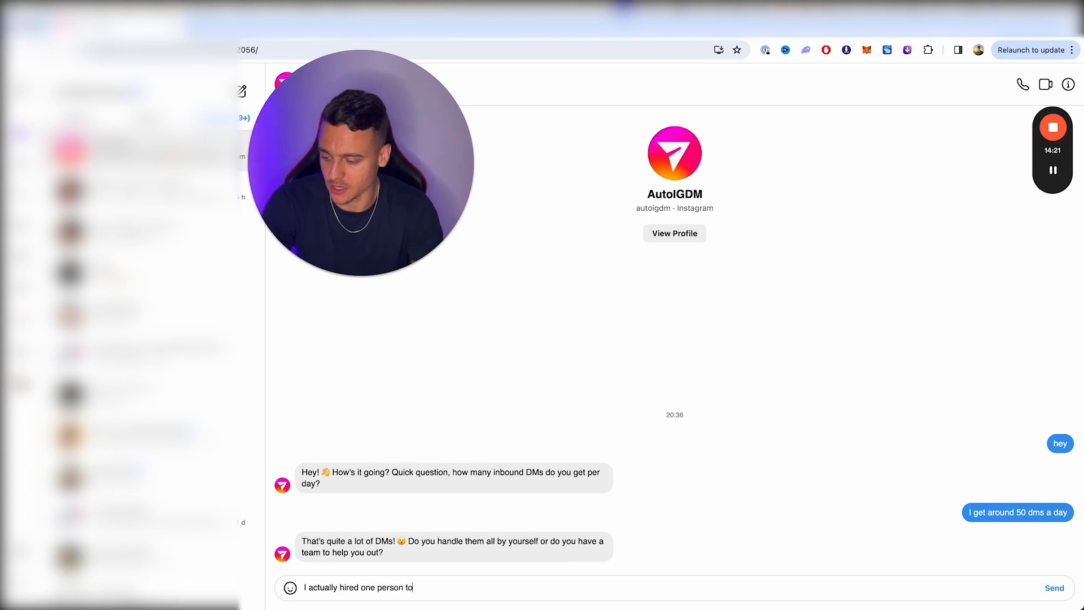
pyautogui.click(1053, 587)
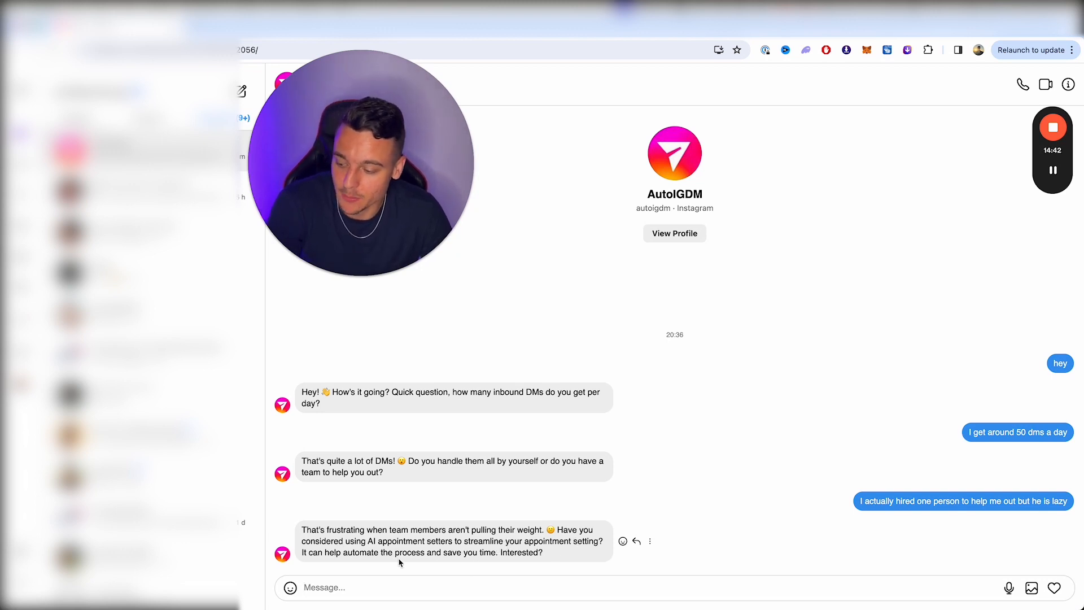
pyautogui.write('sou')
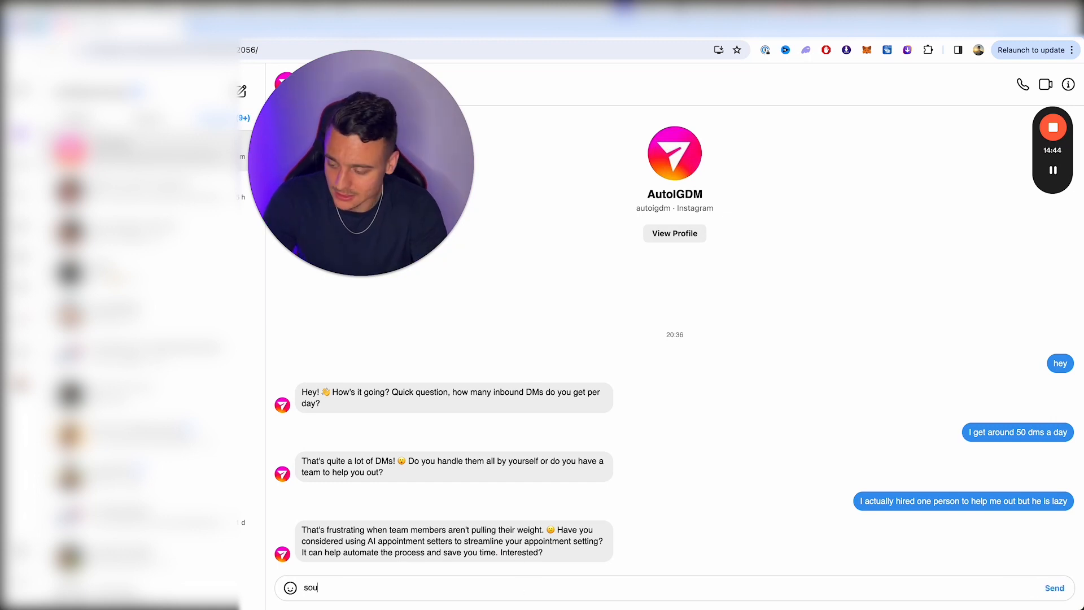
pyautogui.click(1054, 587)
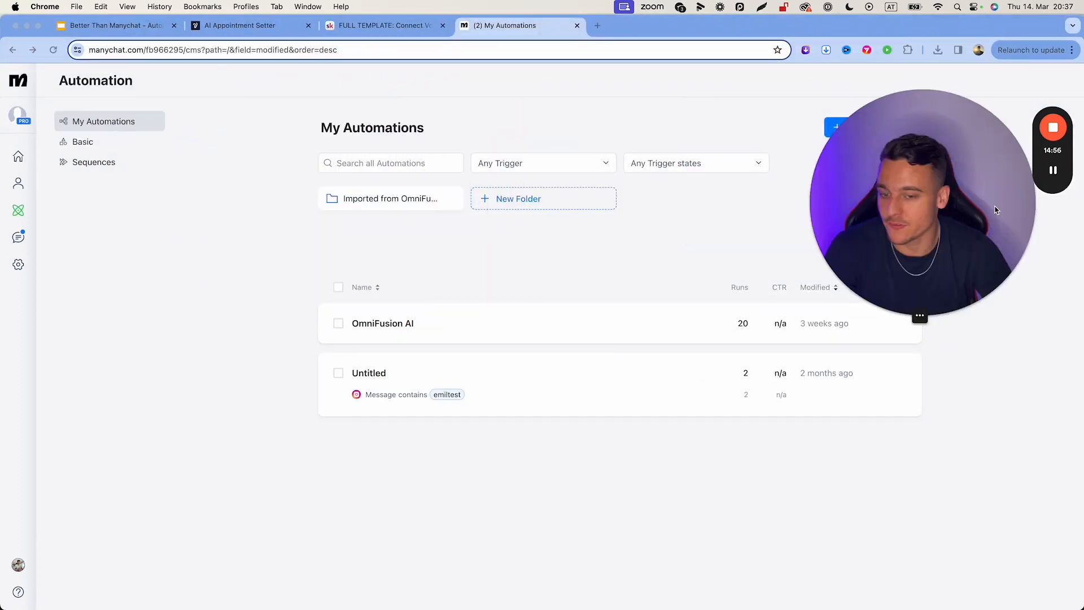
# Reopen the AI Appointment Setter canvas in Voiceflow, then move to the presentation slides.
pyautogui.click(251, 26)
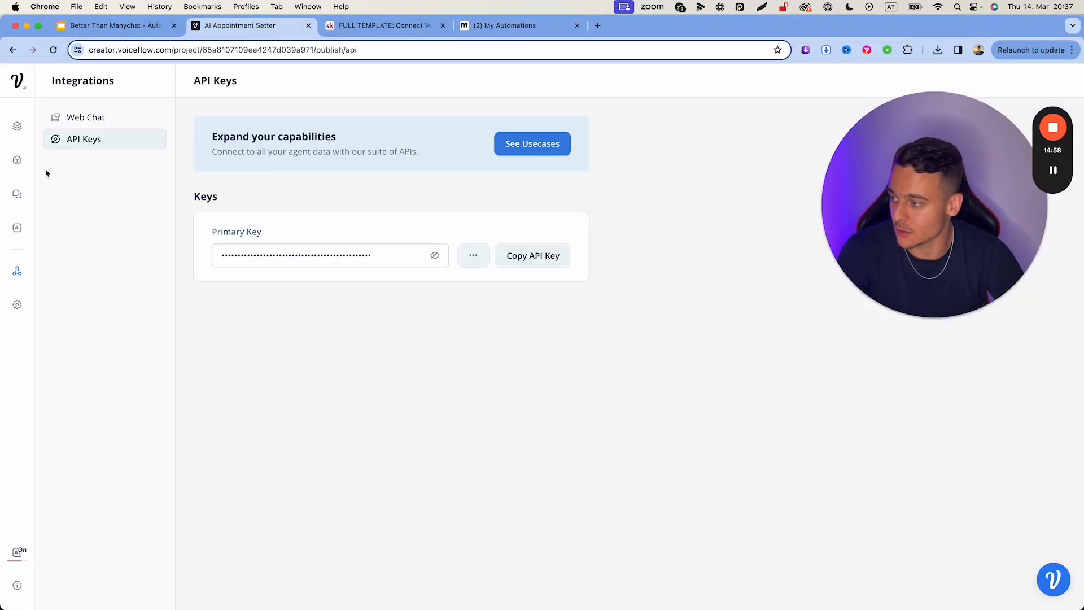
pyautogui.click(515, 26)
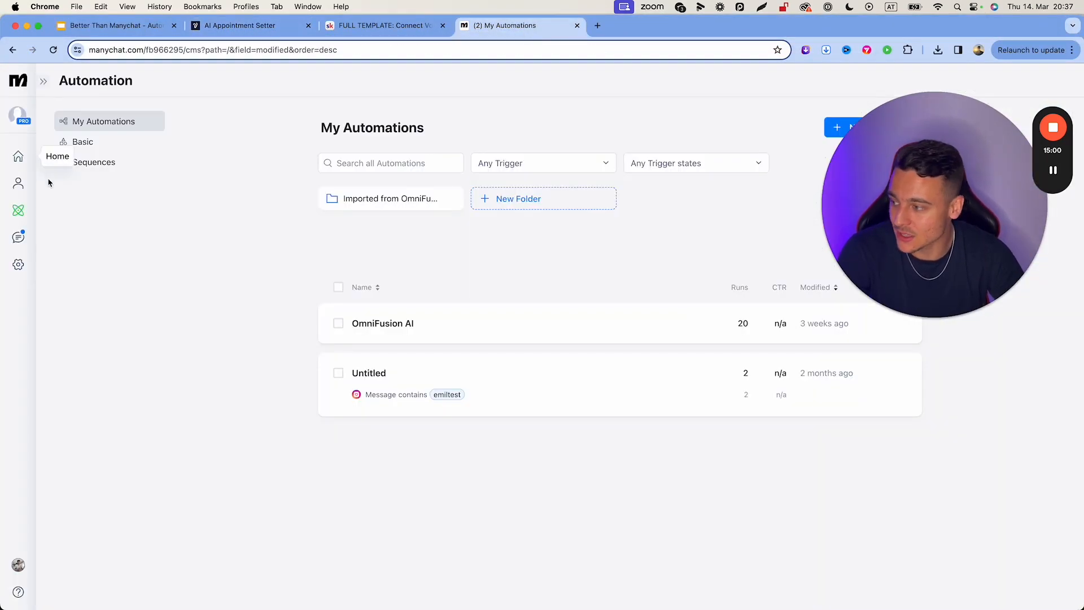
pyautogui.click(248, 25)
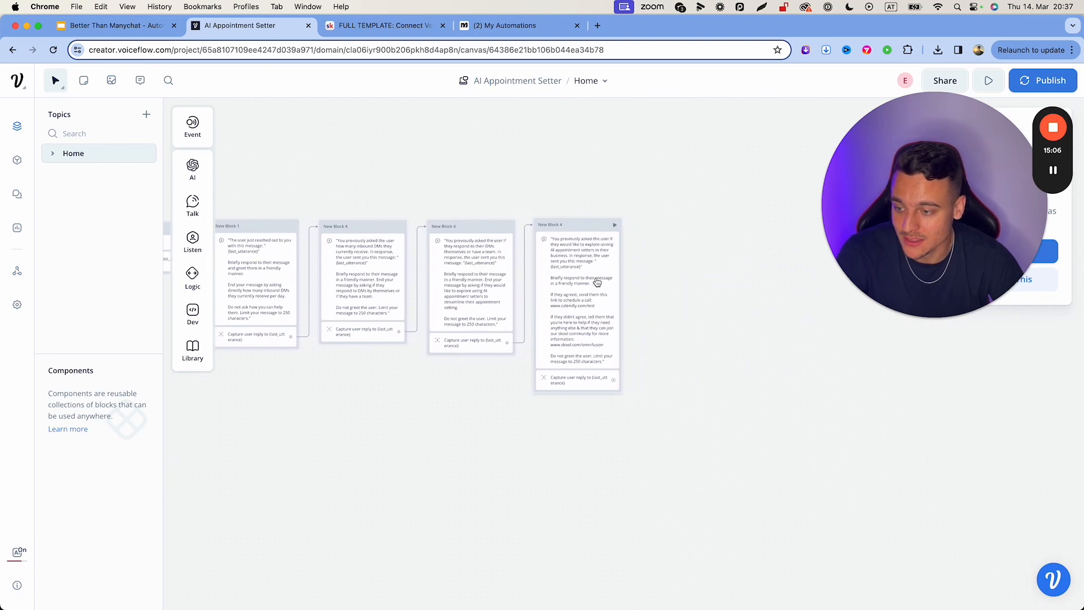
pyautogui.click(192, 349)
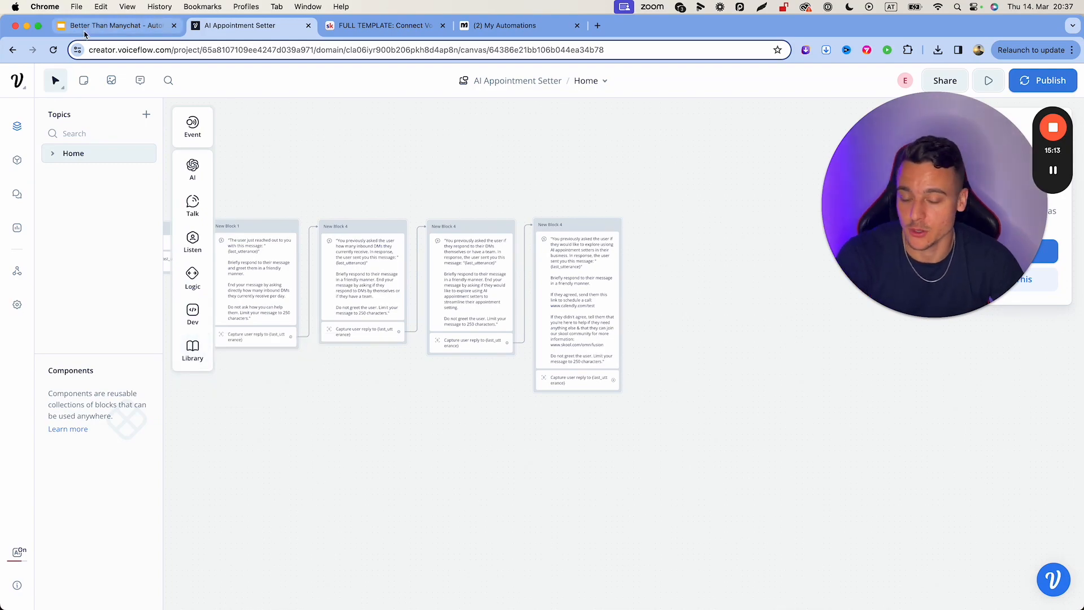
pyautogui.click(381, 26)
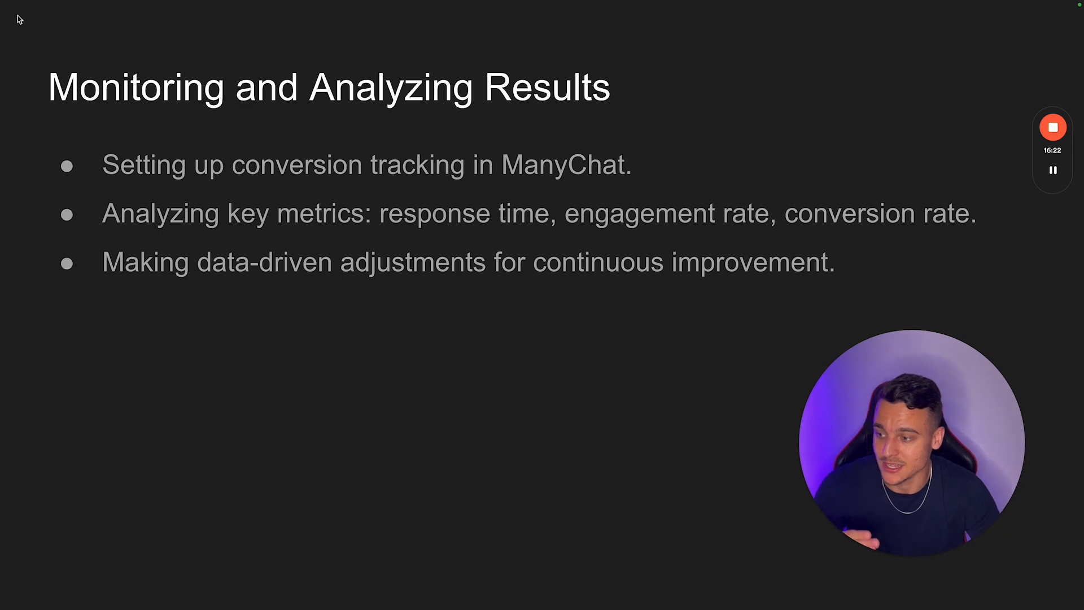
pyautogui.moveTo(469, 191)
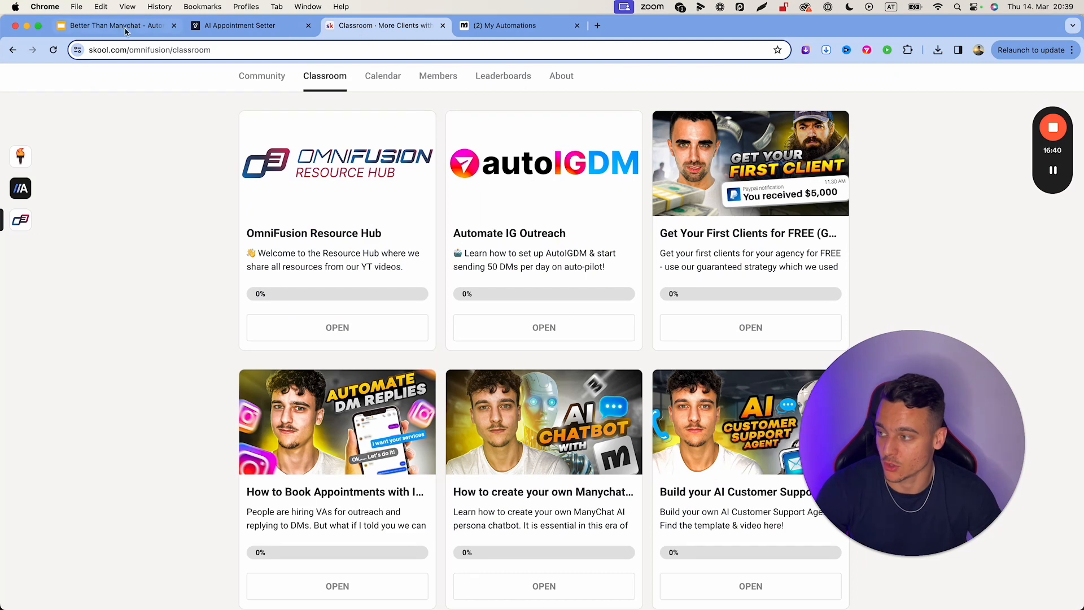
# Enter editing on the template automation and review the AI prompt holding the Calendly and Skool booking links.
pyautogui.click(515, 26)
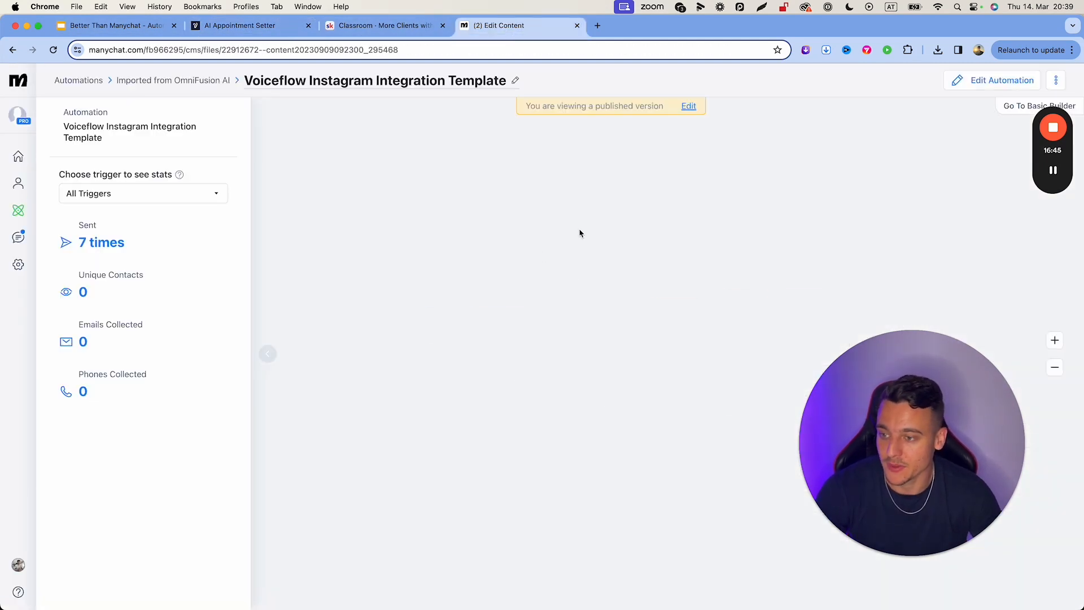
pyautogui.click(687, 106)
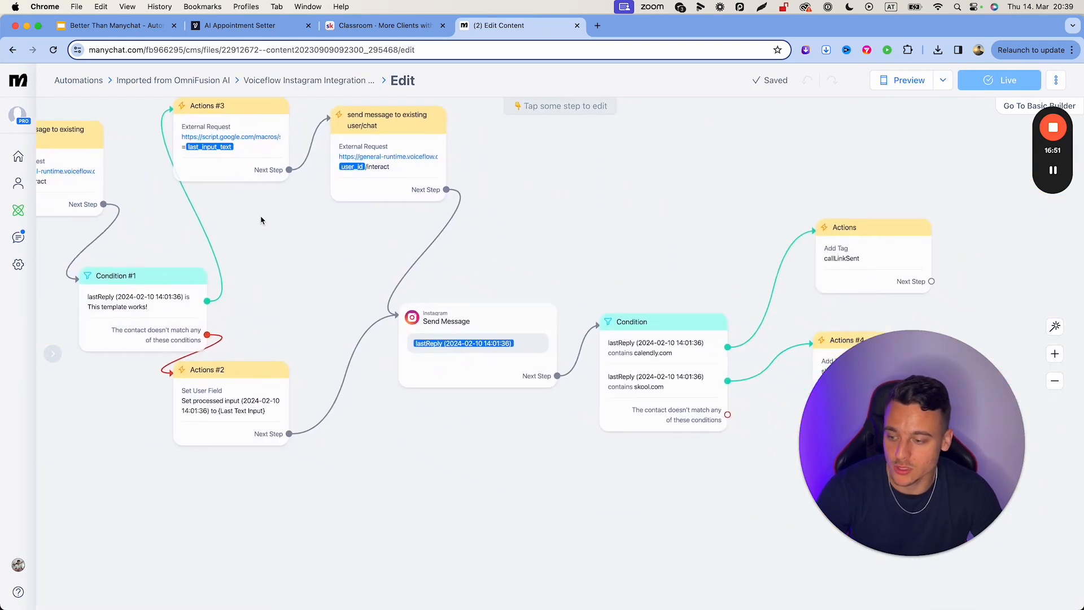
pyautogui.click(473, 342)
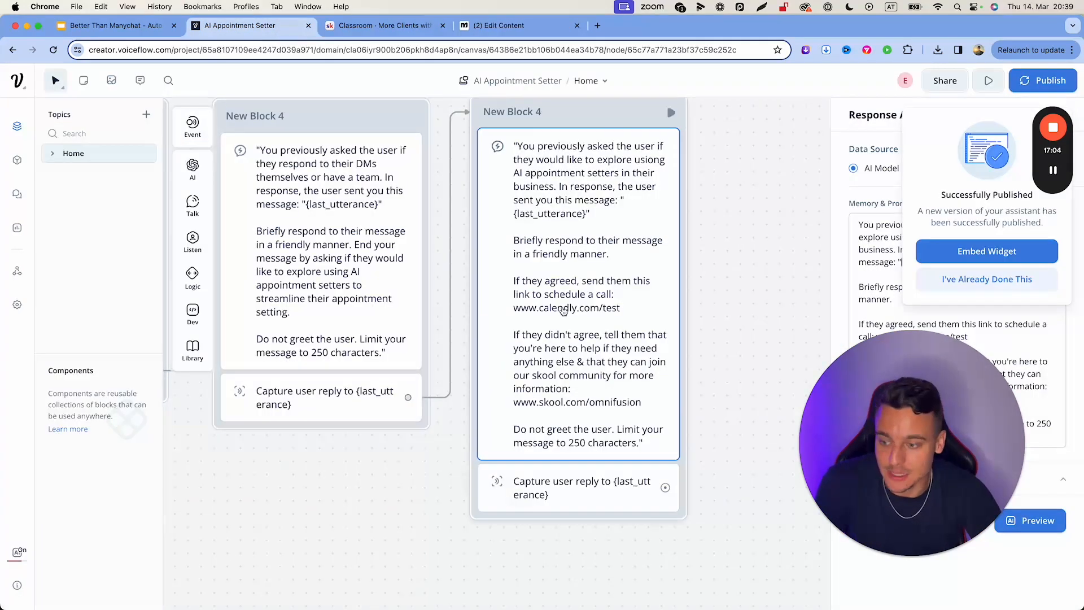
pyautogui.click(499, 26)
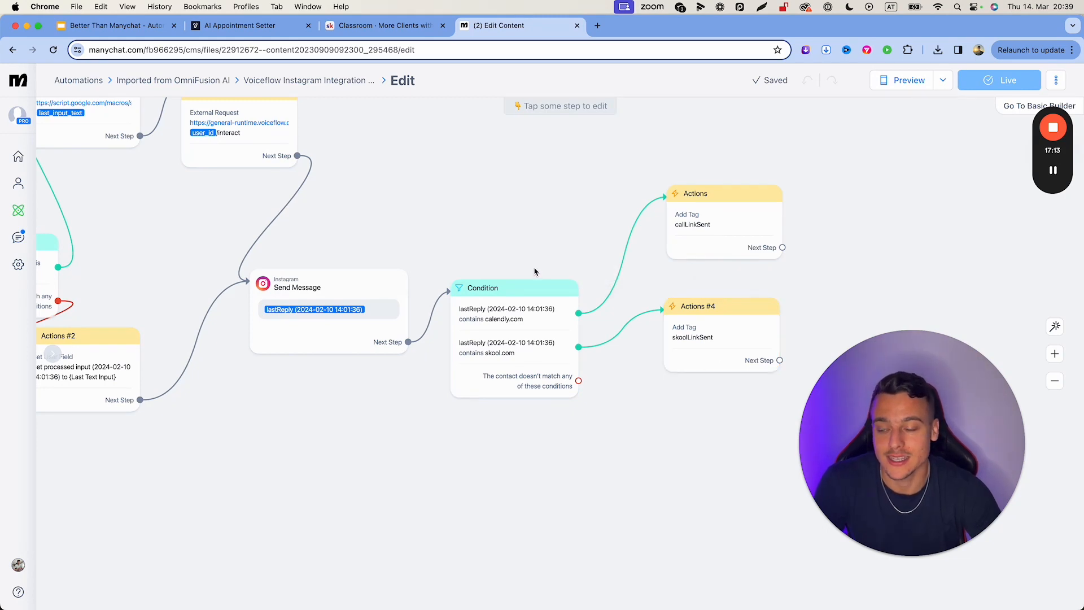
# Inspect the flow's step choices and check the Instagram DM test that delivered the Calendly link.
pyautogui.click(248, 26)
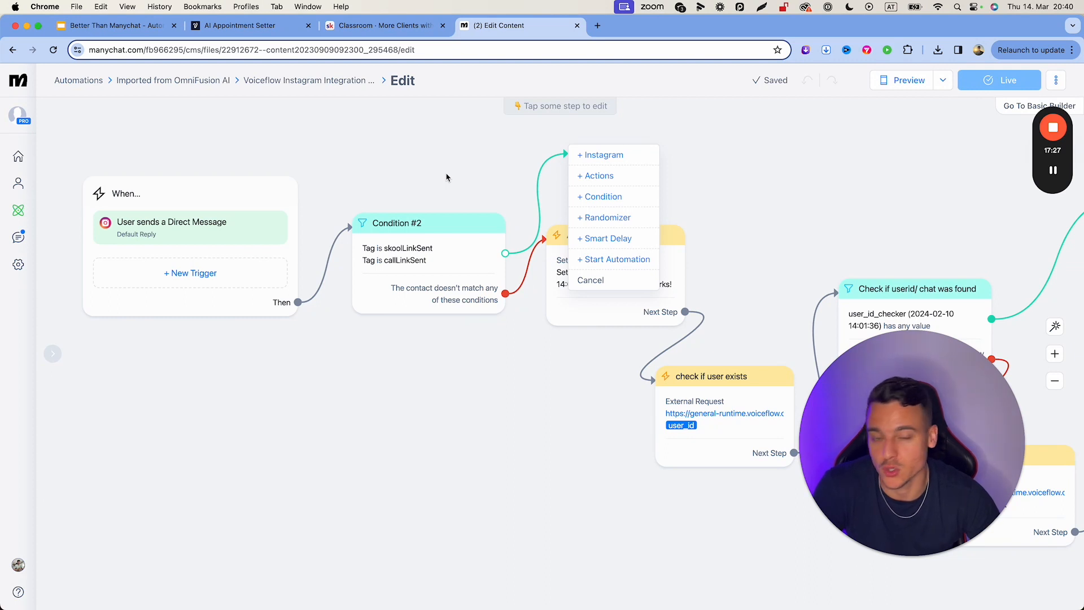
pyautogui.moveTo(405, 137)
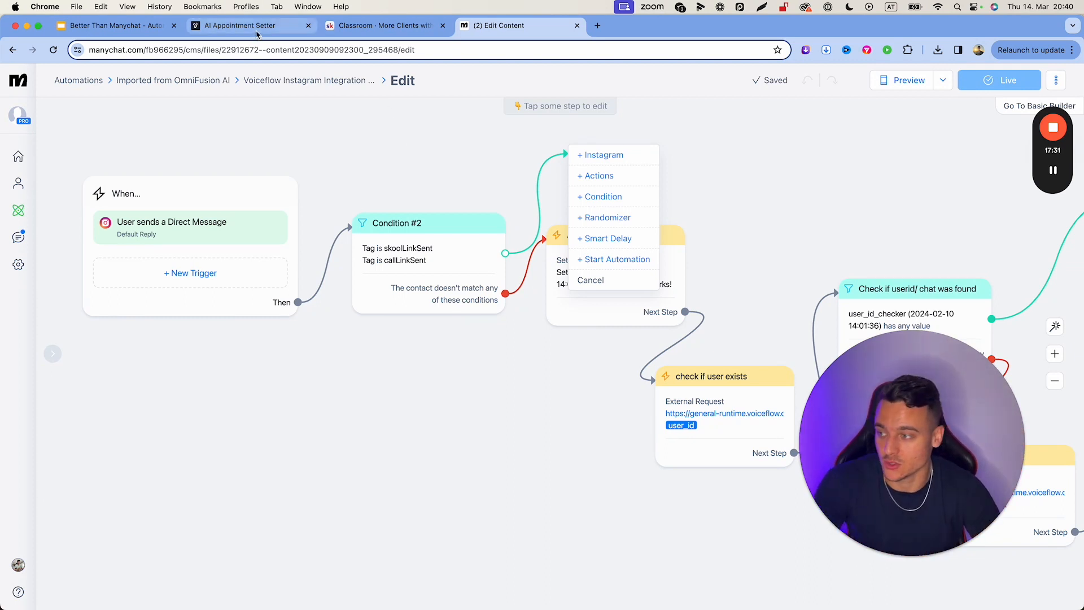
pyautogui.click(249, 26)
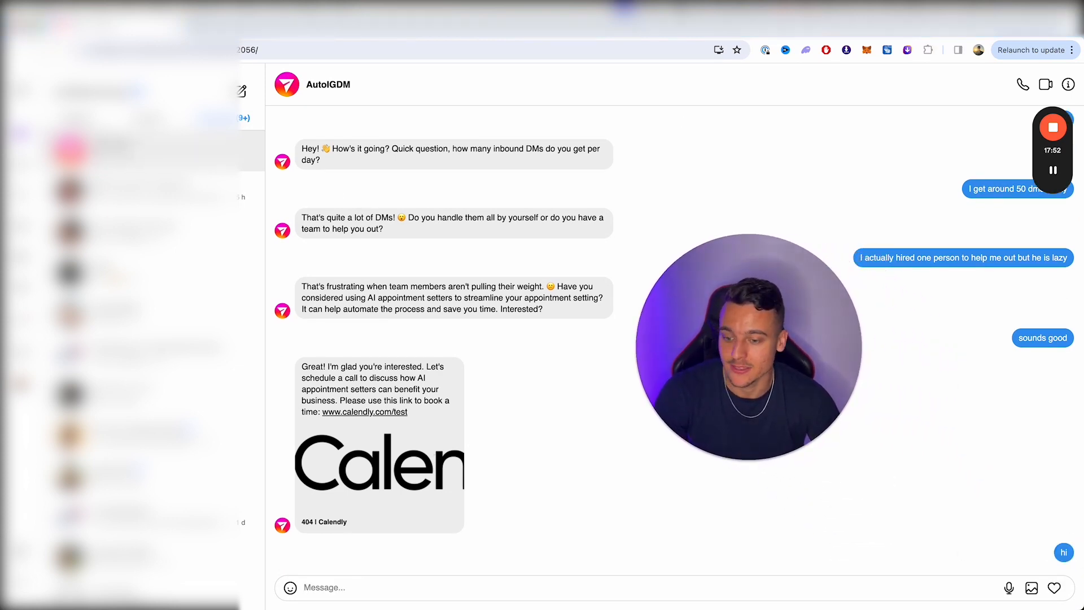
pyautogui.click(501, 26)
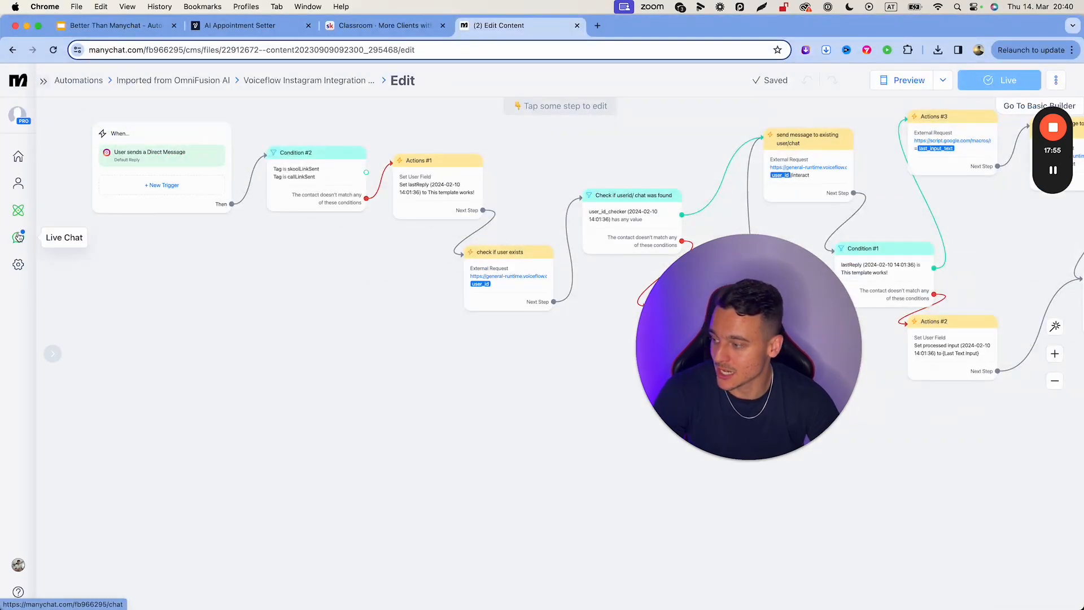
# Filter Live Chat by Tag, revealing callLinkSent on one contact and zero on the other tags.
pyautogui.click(19, 237)
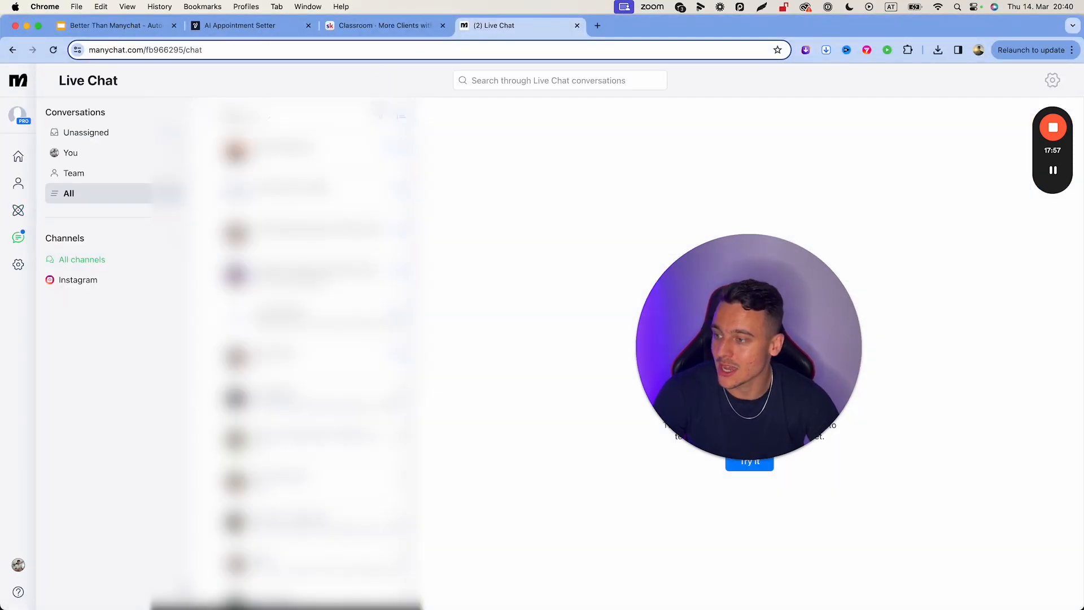
pyautogui.click(381, 155)
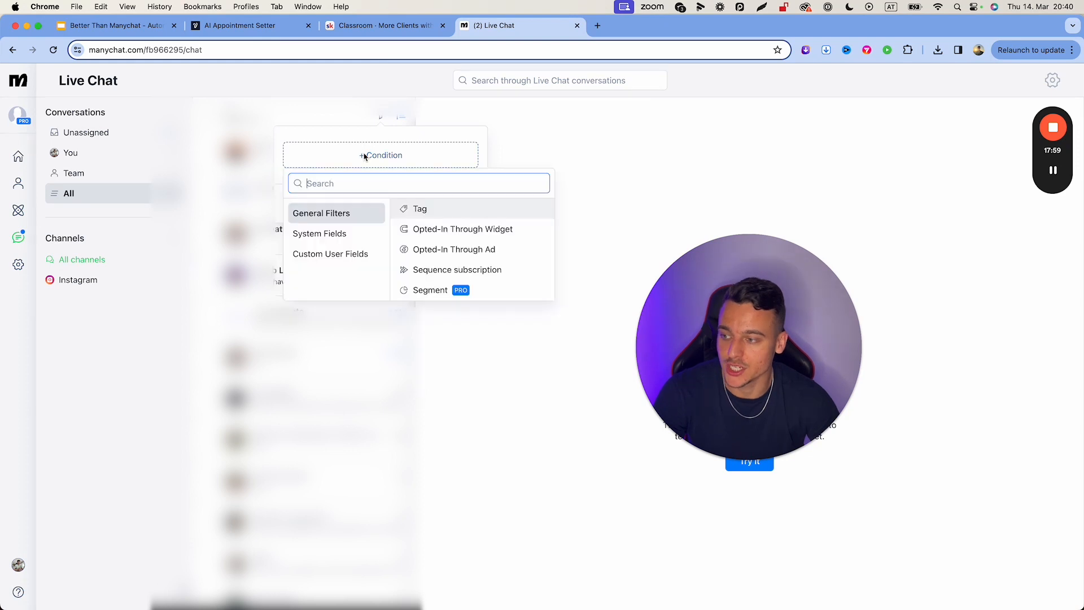
pyautogui.click(420, 208)
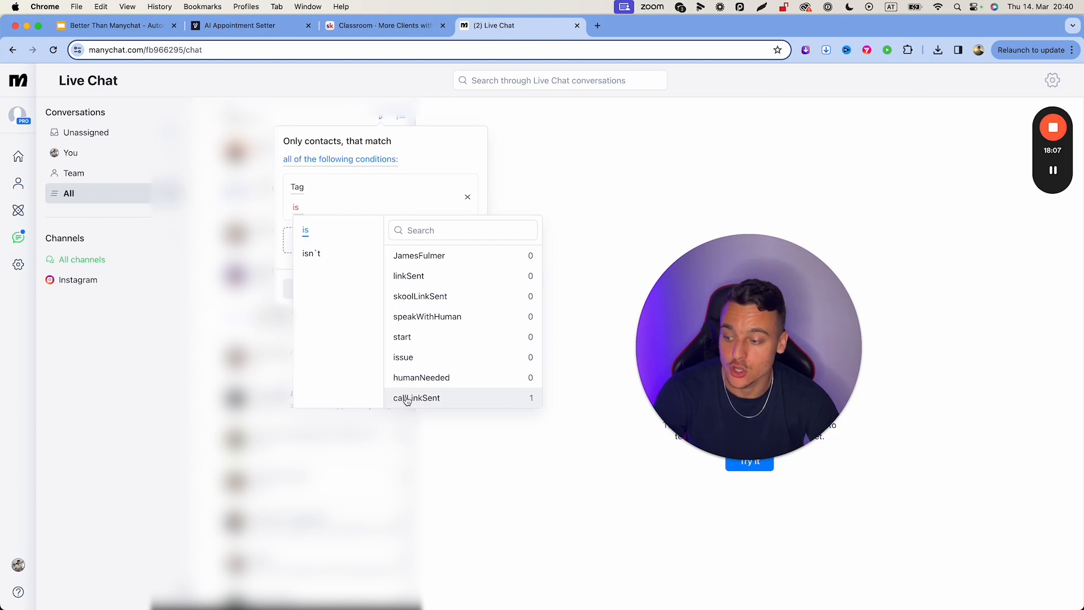
pyautogui.click(417, 397)
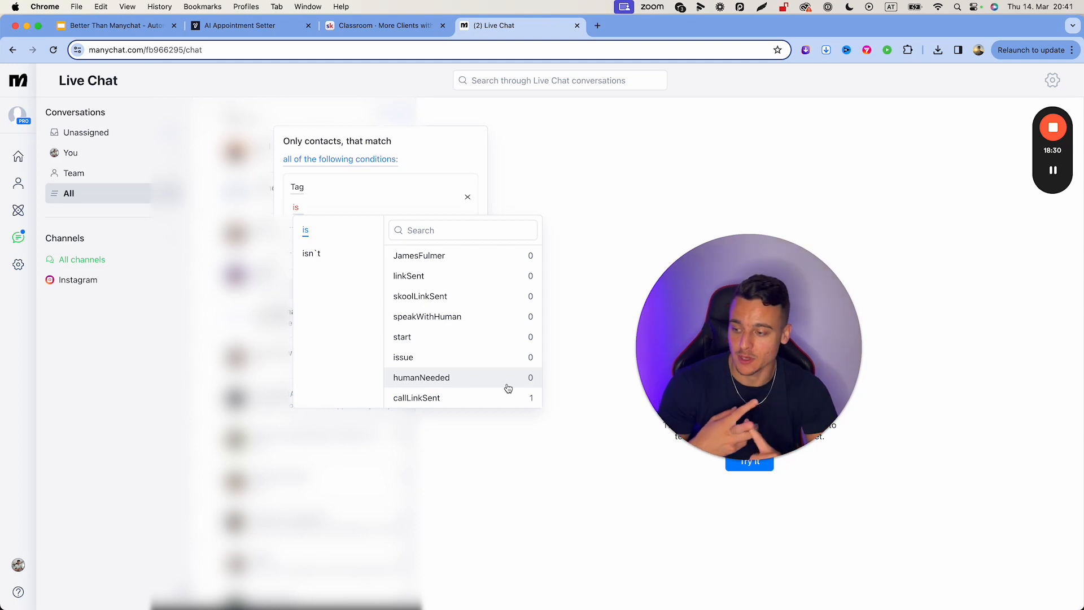
pyautogui.moveTo(420, 296)
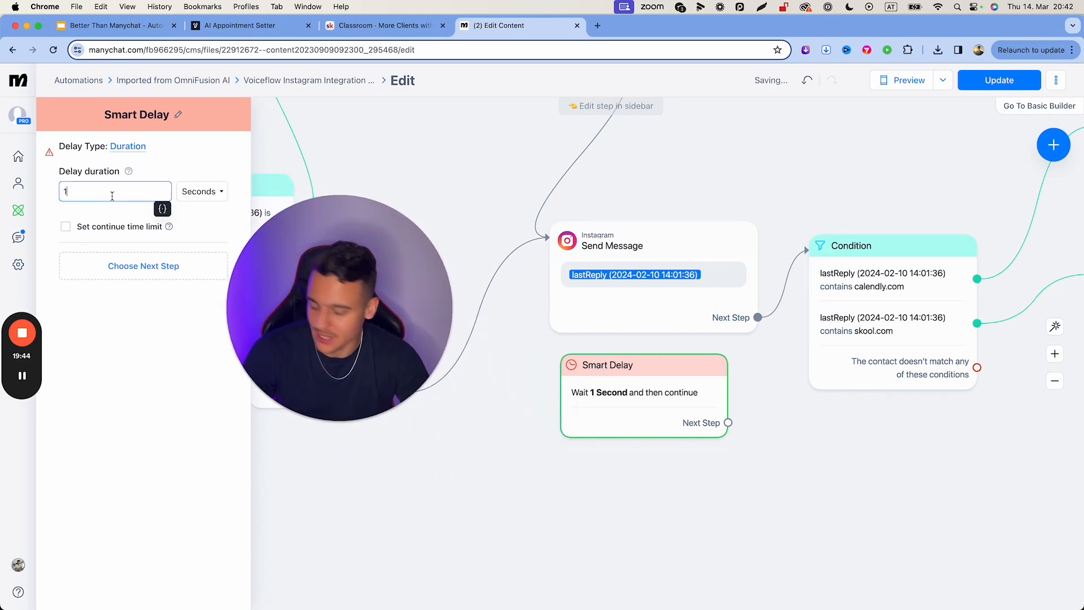
# Try a 10-second Smart Delay after the reply, then delete it and confirm the removal.
pyautogui.write('0')
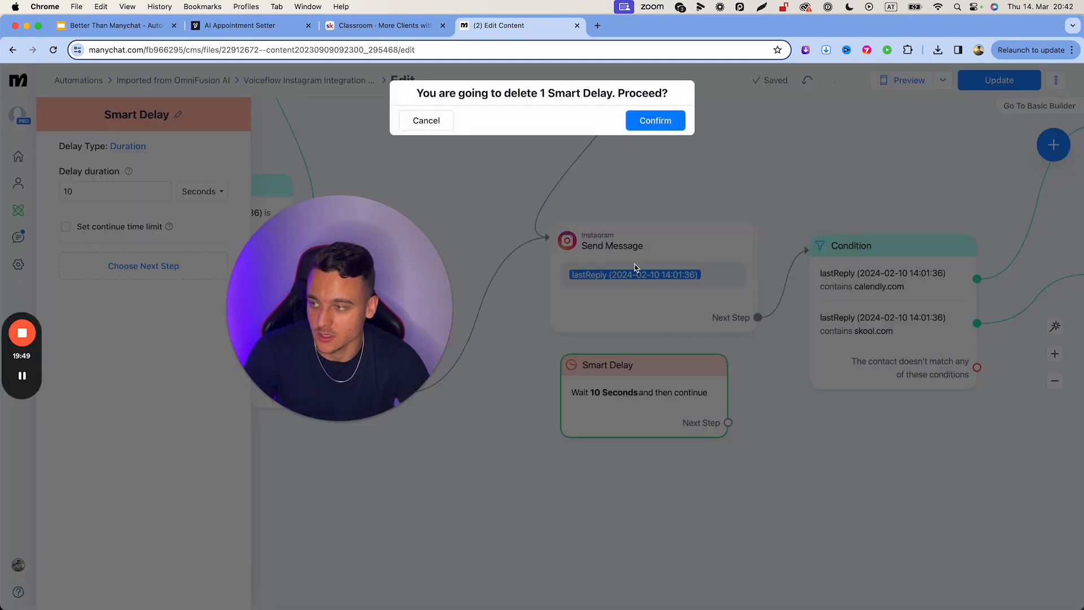
pyautogui.click(654, 121)
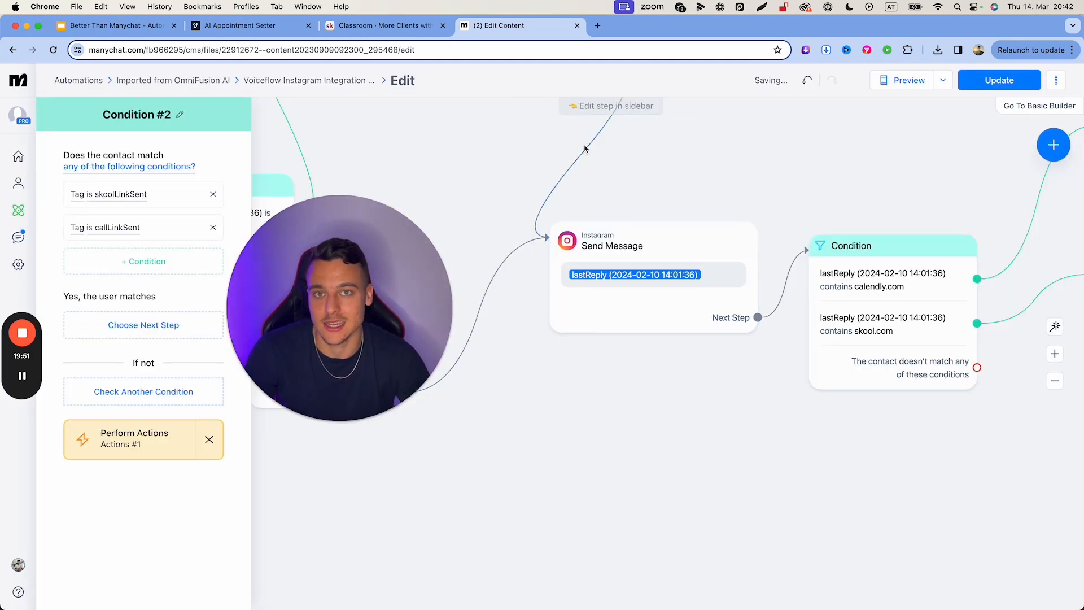